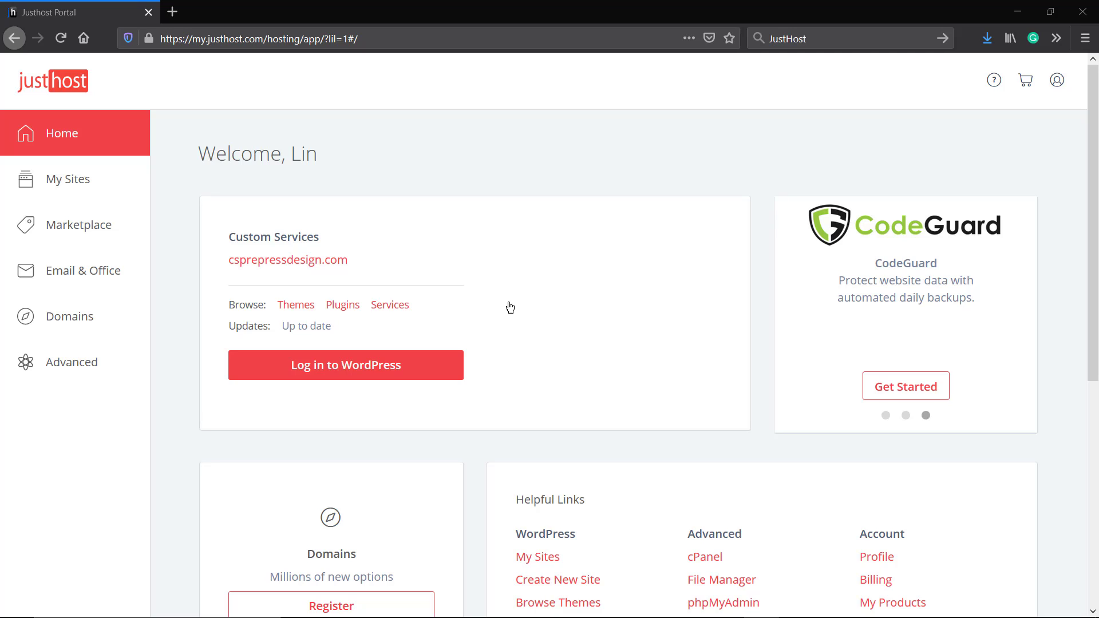
mouse_move(312, 270)
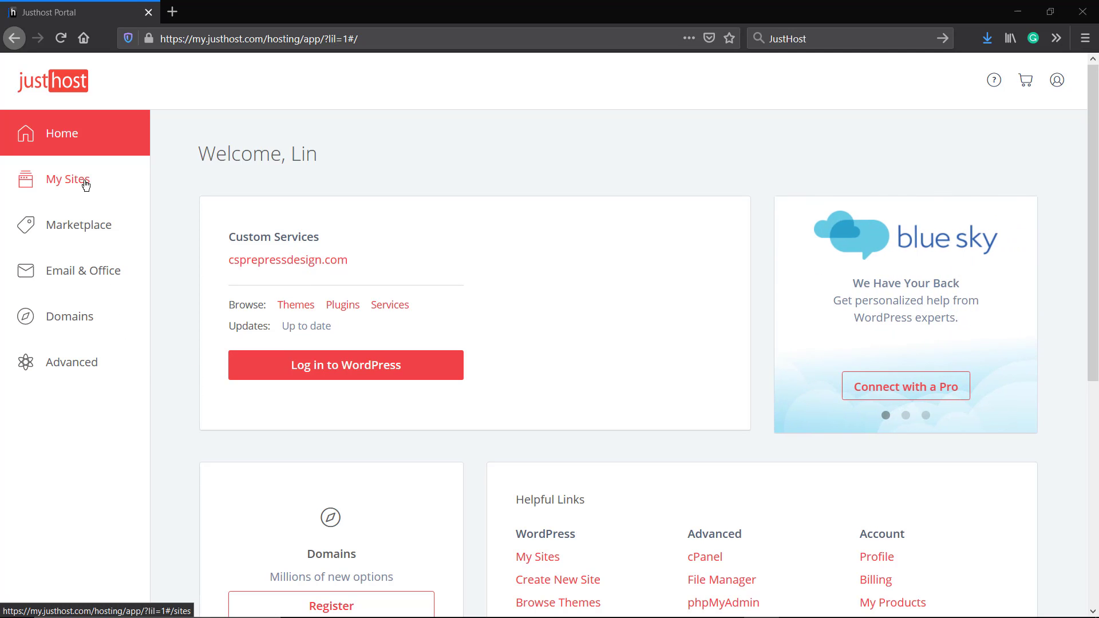
Show My Sites listing the Custom Services site, check the account menu, and open a second portal tab.
left_click(66, 179)
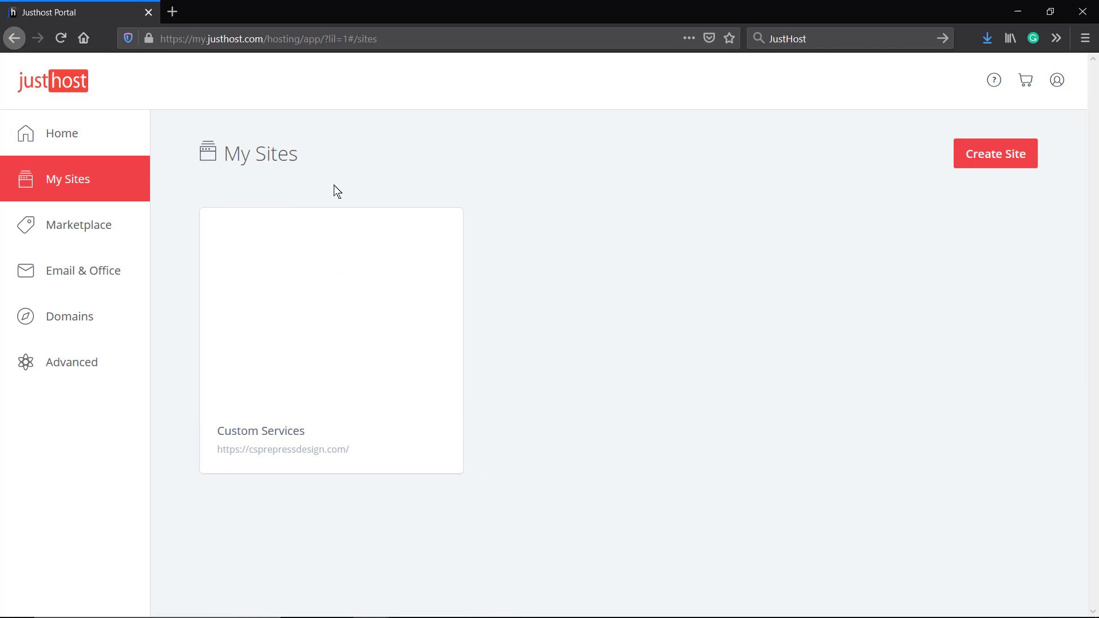
mouse_move(828, 256)
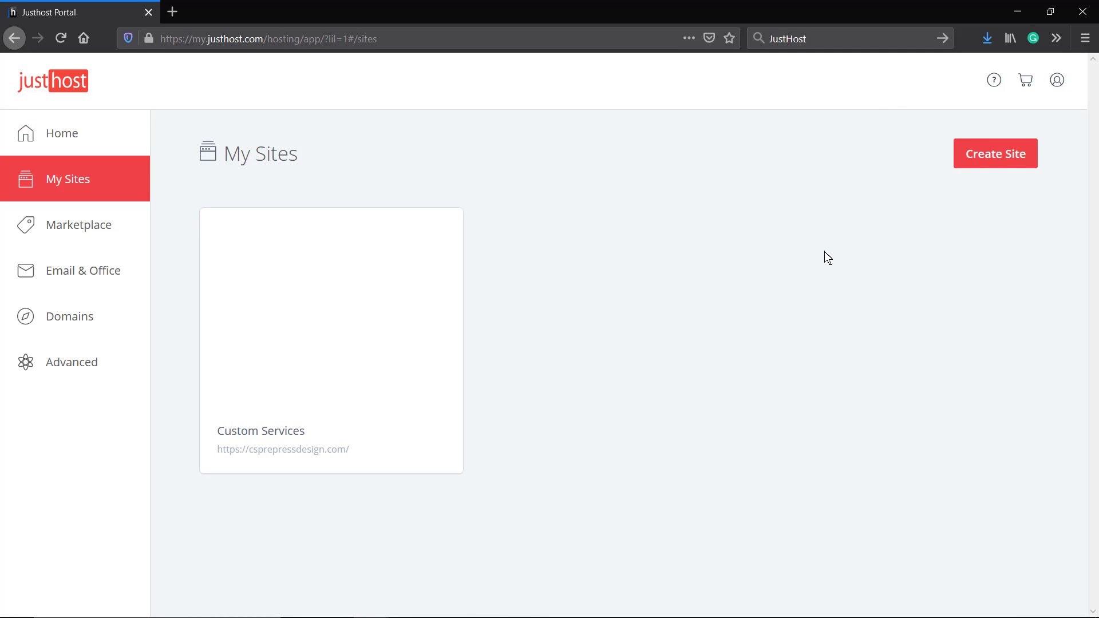
left_click(1057, 80)
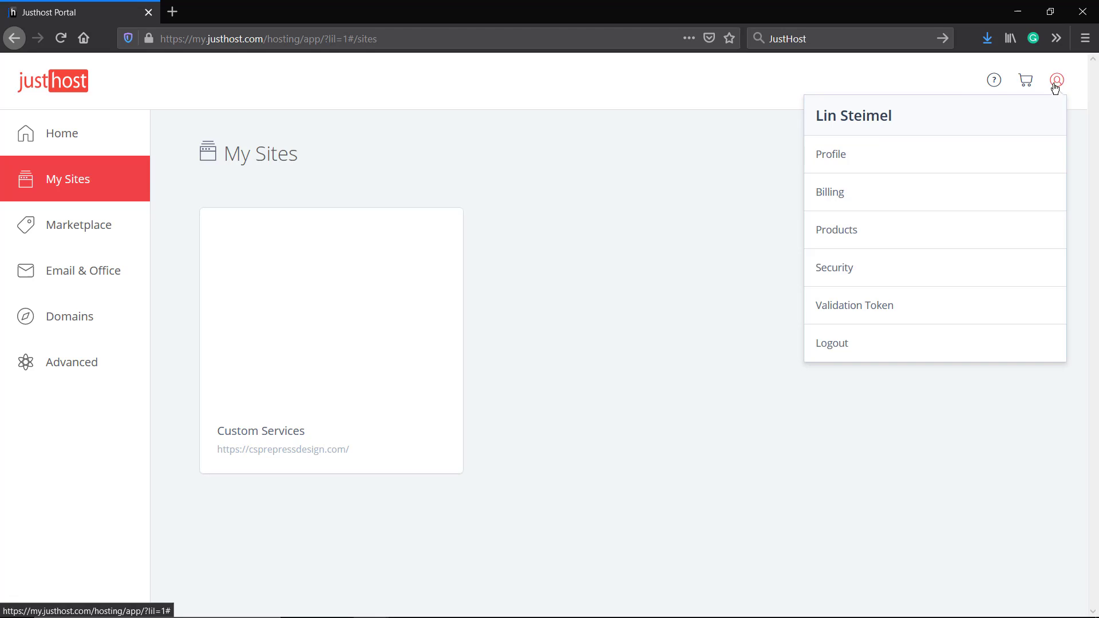
mouse_move(757, 424)
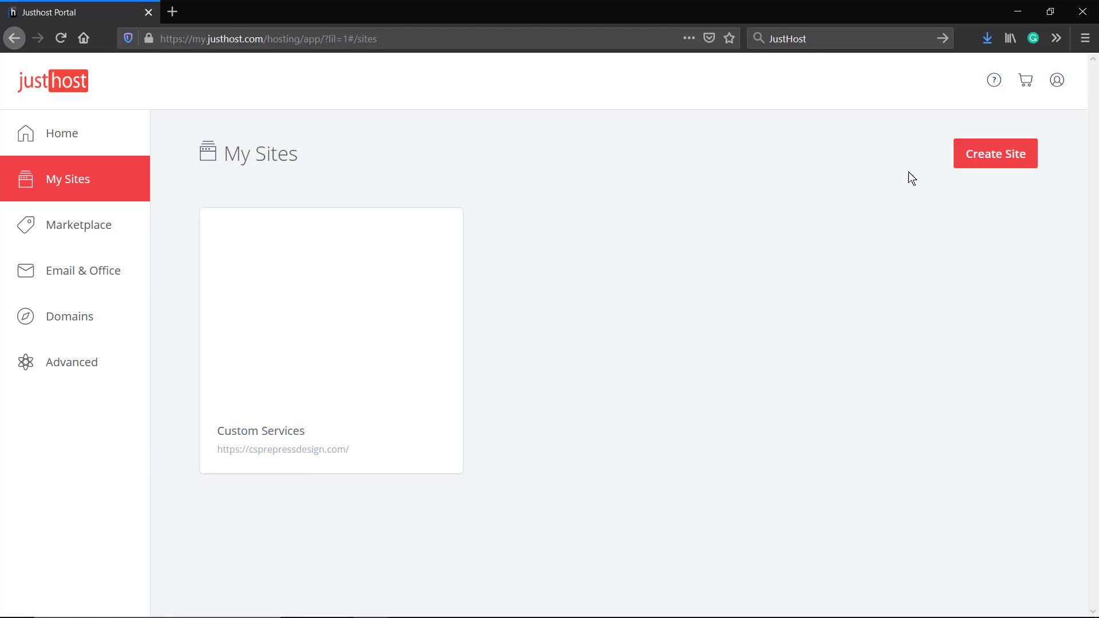
mouse_move(106, 284)
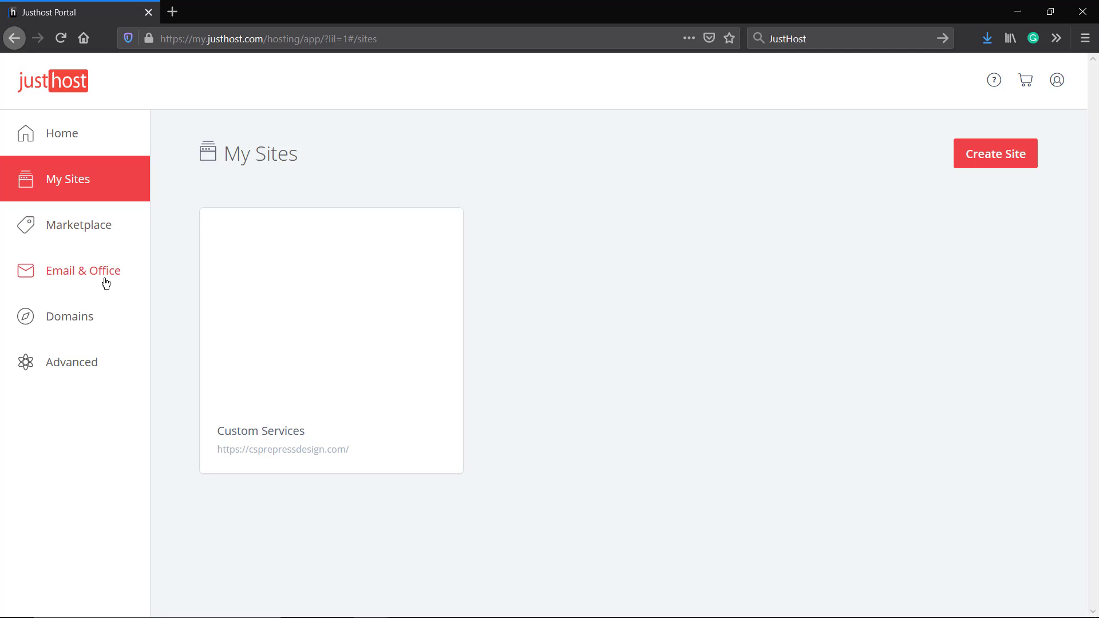
left_click(82, 270)
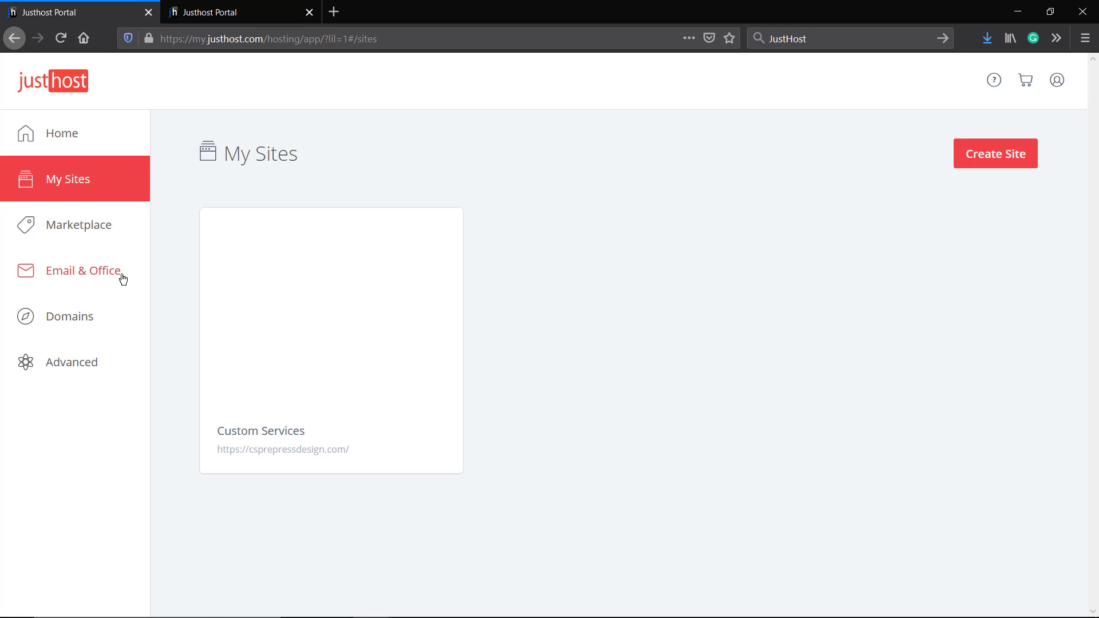
Go through Domains to Advanced, launching cPanel while the other tab returns to the portal home.
left_click(69, 316)
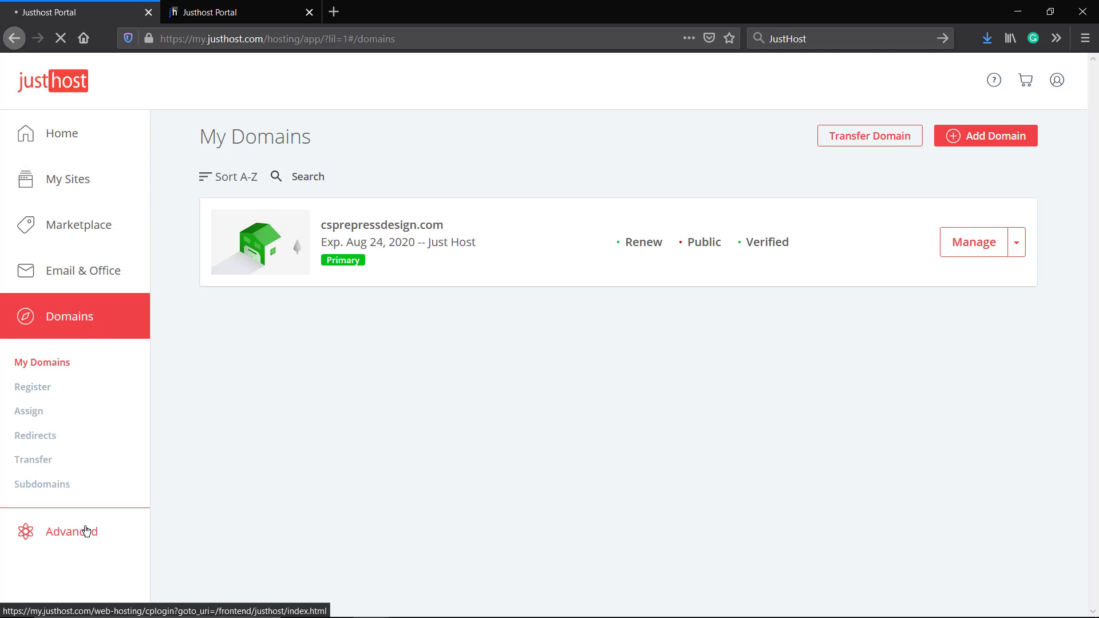
left_click(71, 531)
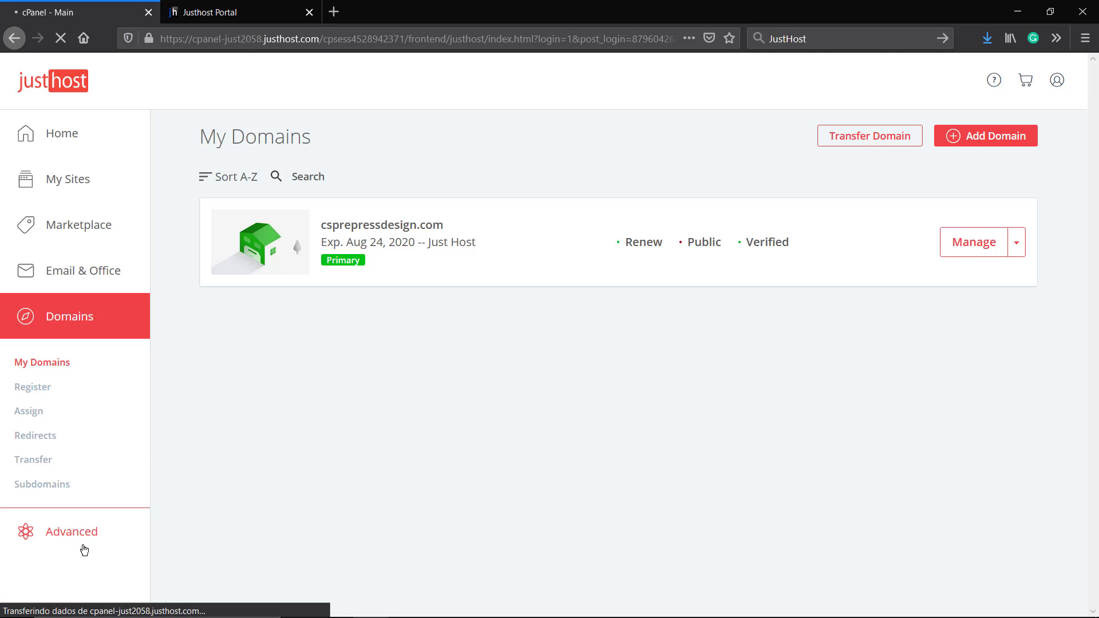
left_click(71, 531)
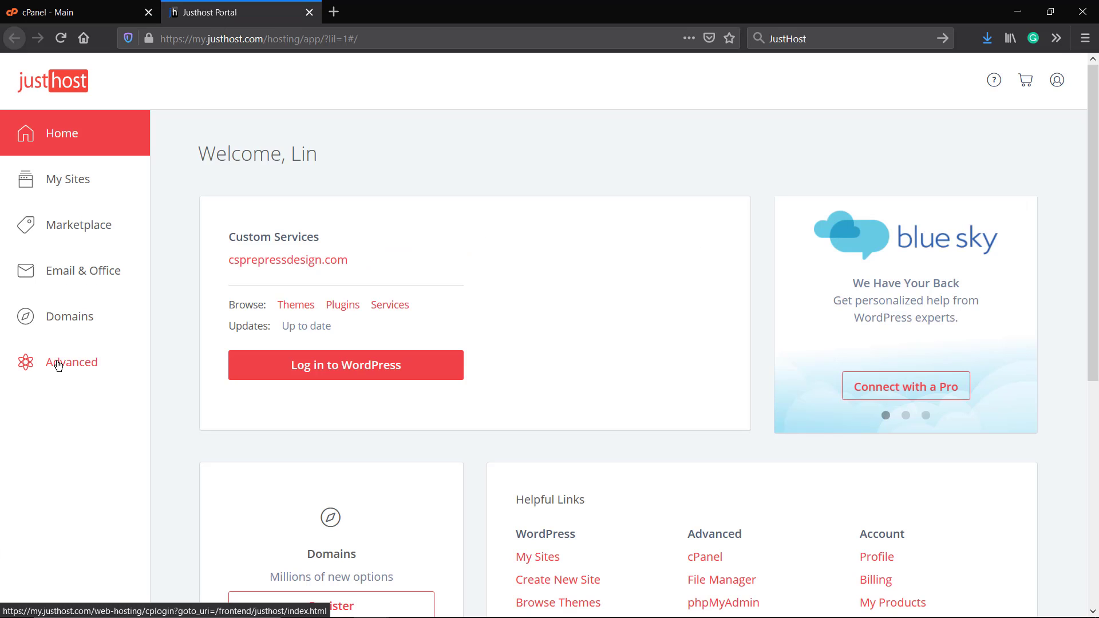
mouse_move(9, 368)
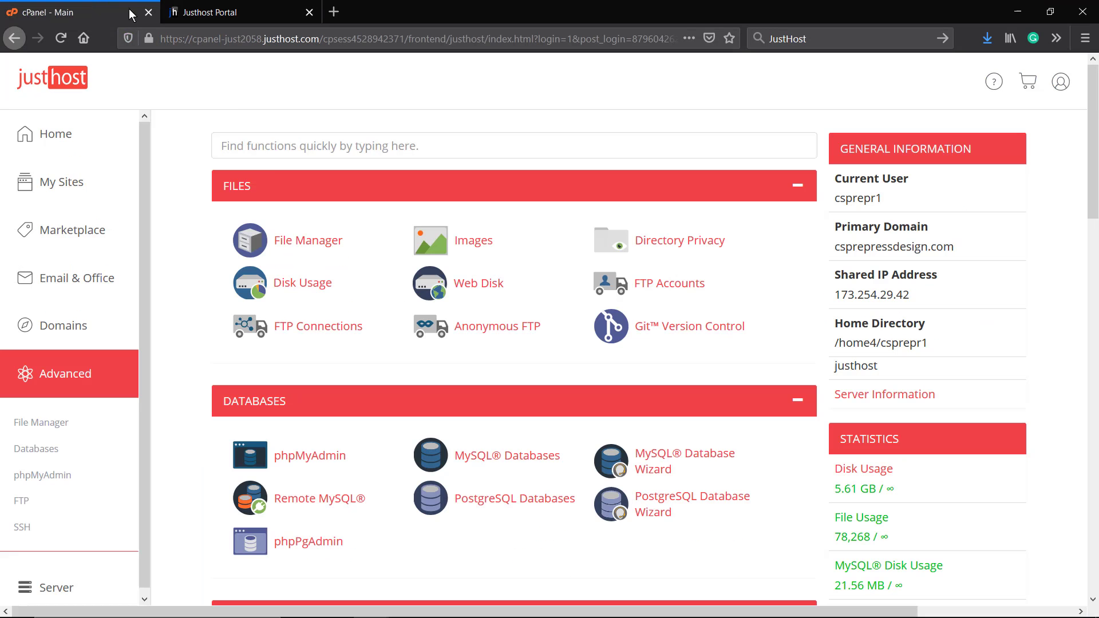
mouse_move(308, 240)
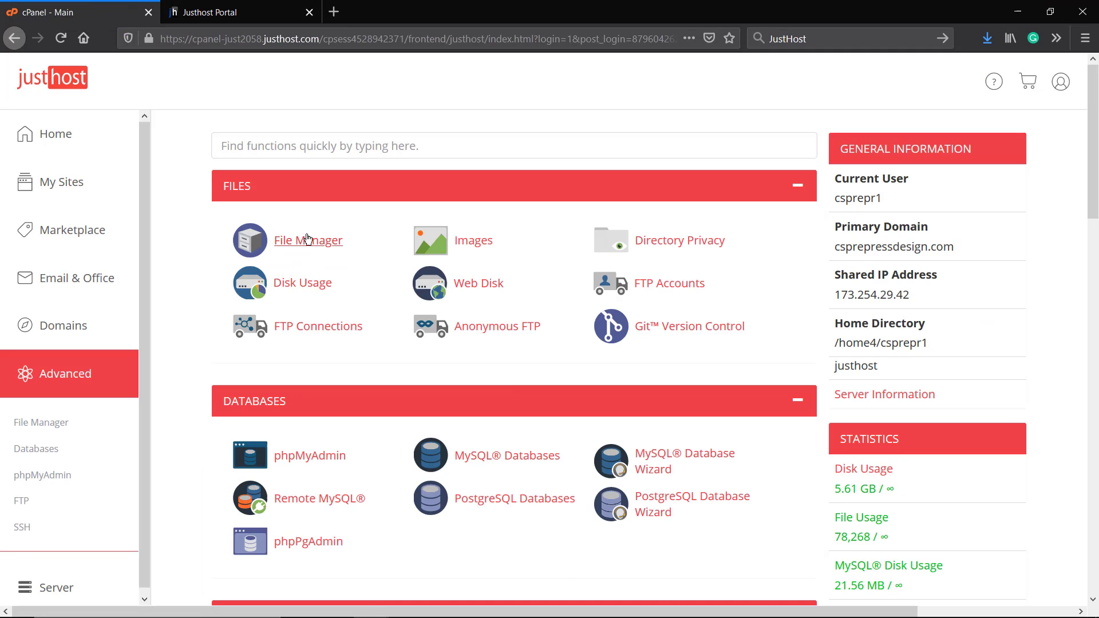
left_click(308, 241)
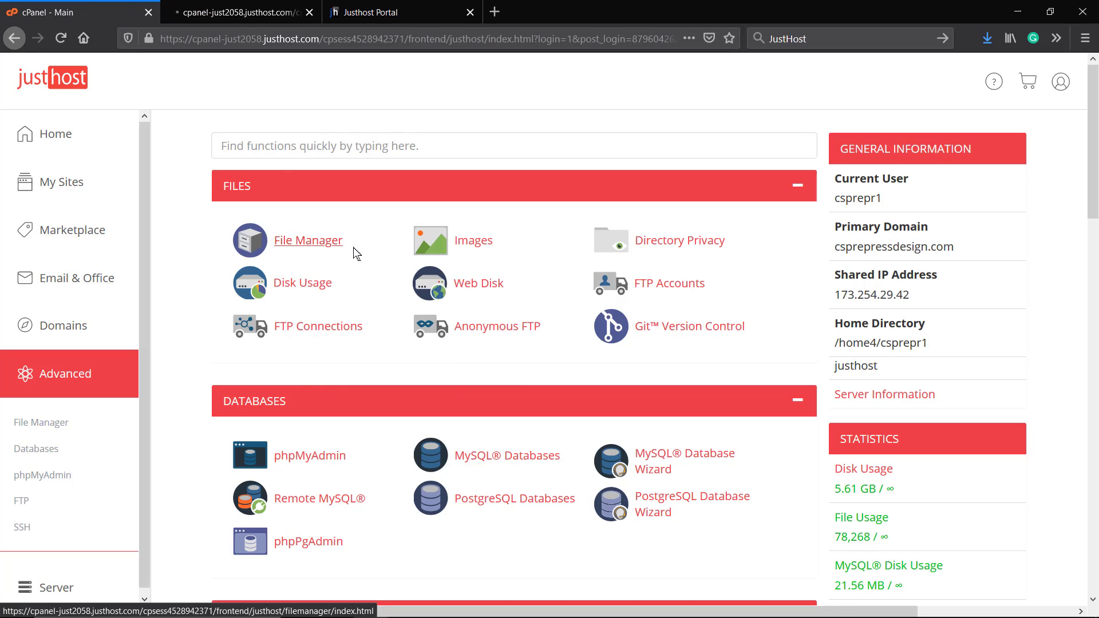
left_click(308, 240)
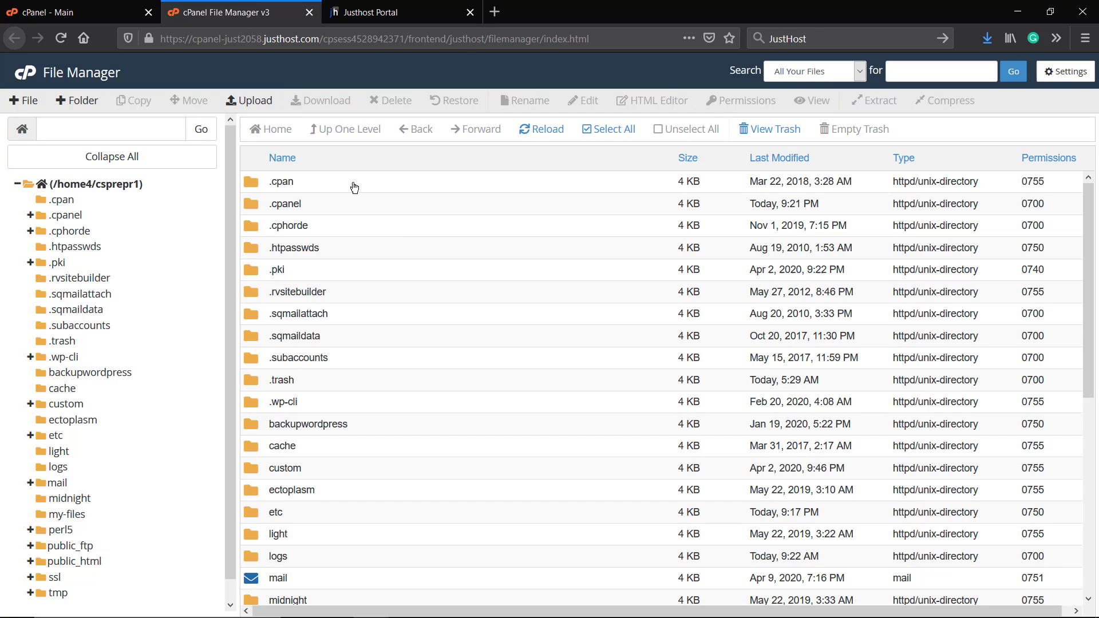
scroll("down", 3)
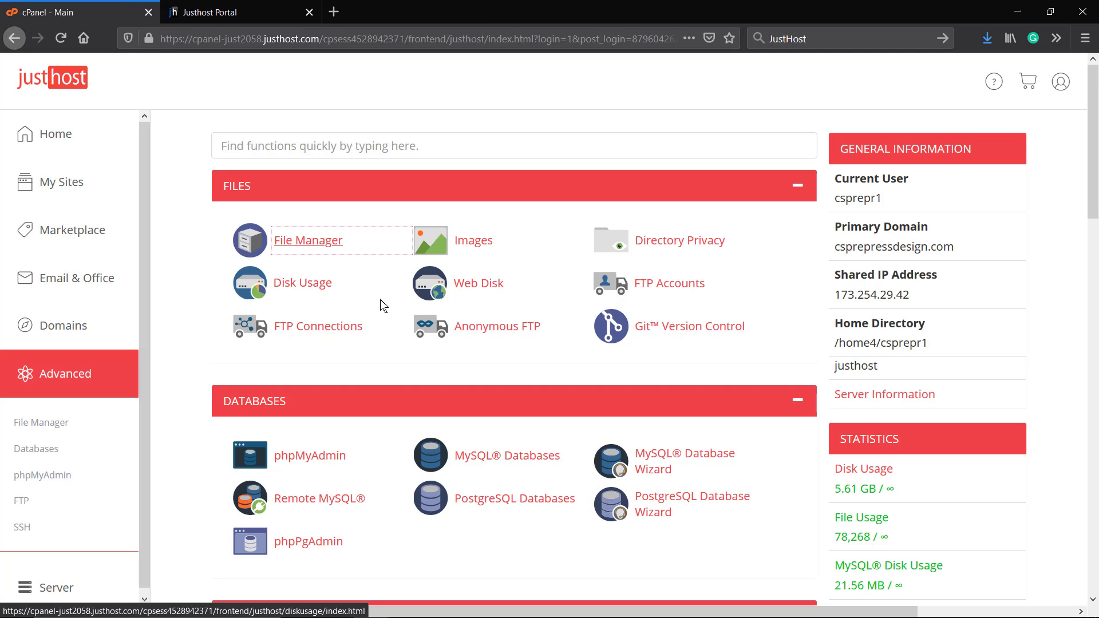
Reach the Software section and launch MultiPHP Manager showing system PHP 7.3.
scroll("down", 3)
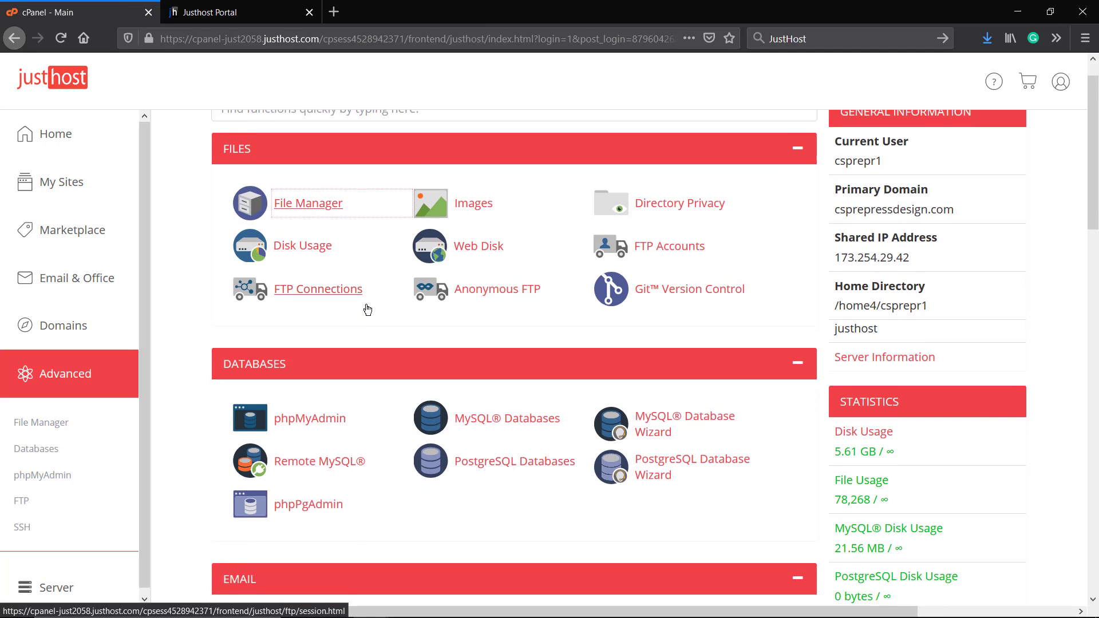
scroll("down", 3)
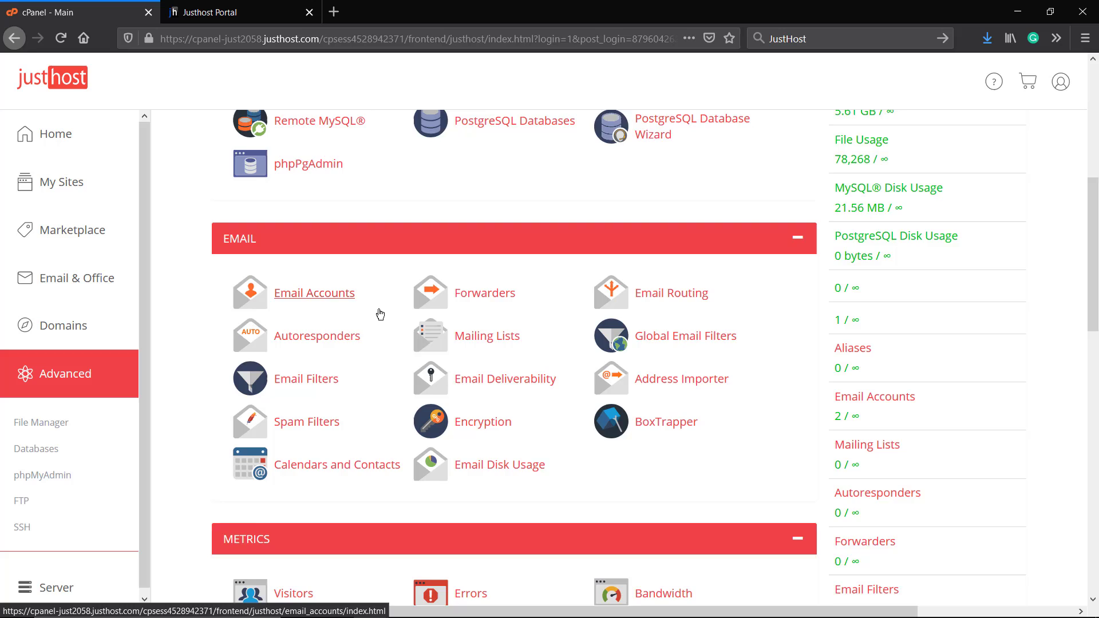
scroll("down", 3)
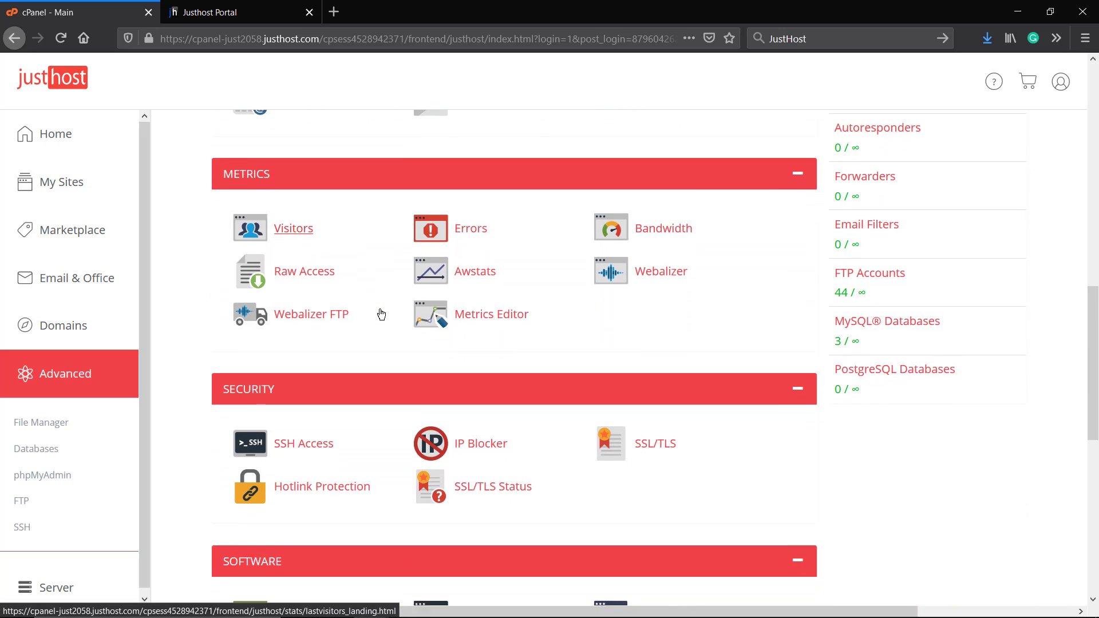
scroll("down", 3)
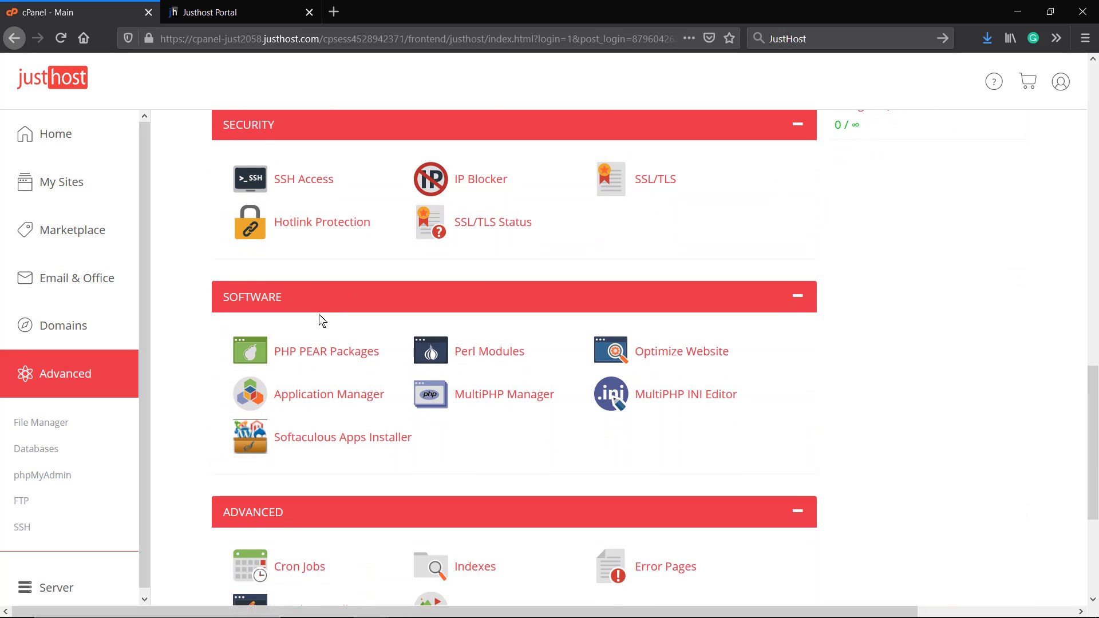
scroll("down", 3)
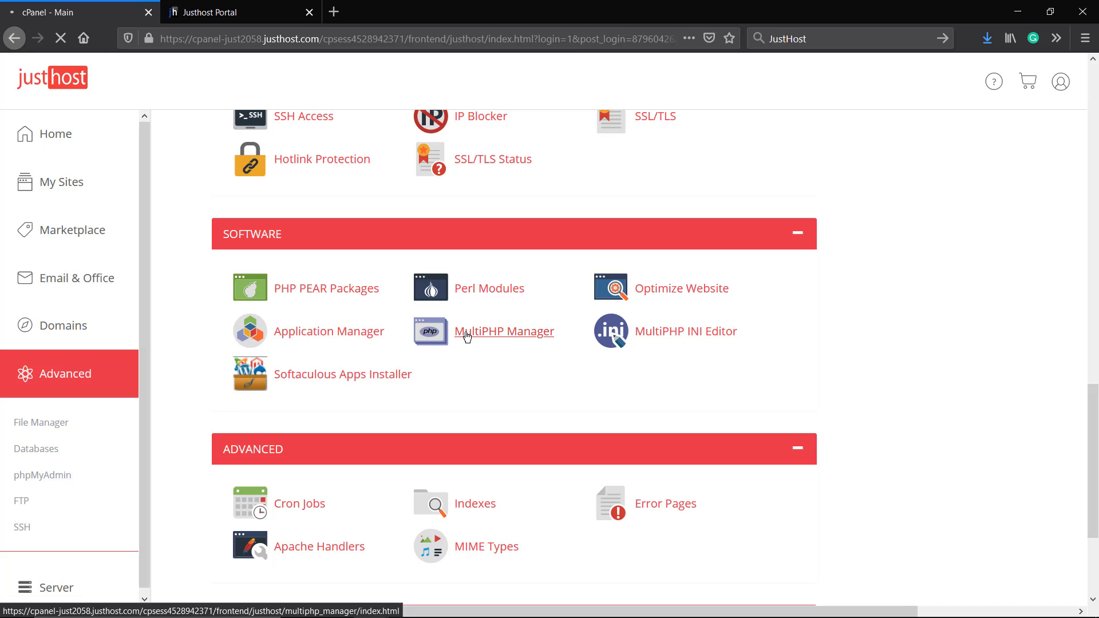
left_click(506, 331)
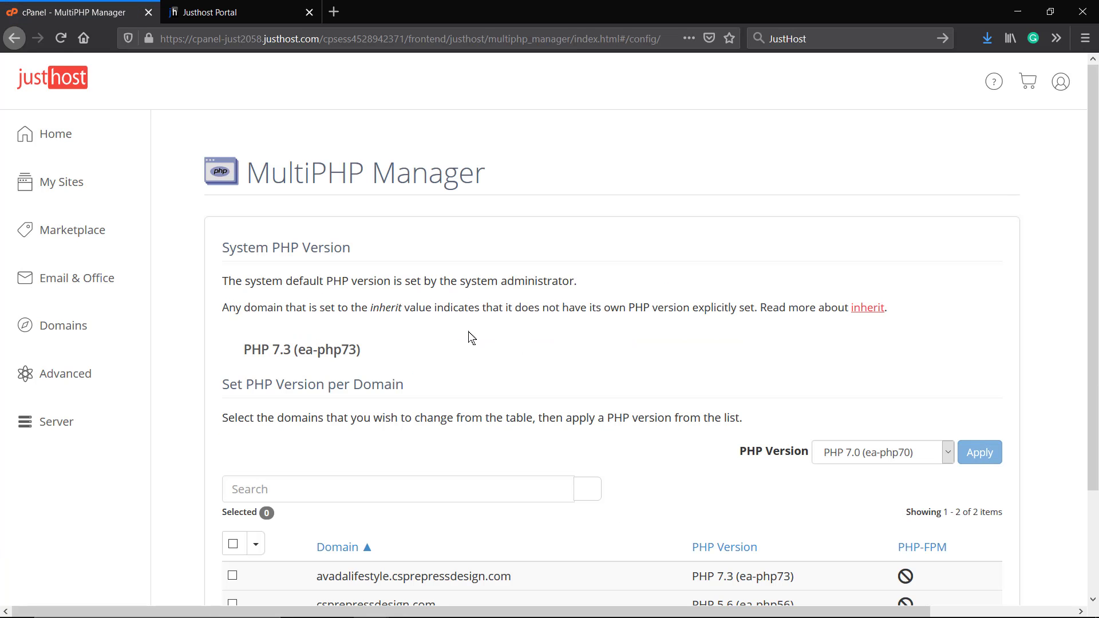
Select csprepressdesign.com (currently PHP 5.6) in the domain table for a PHP version change.
scroll("down", 3)
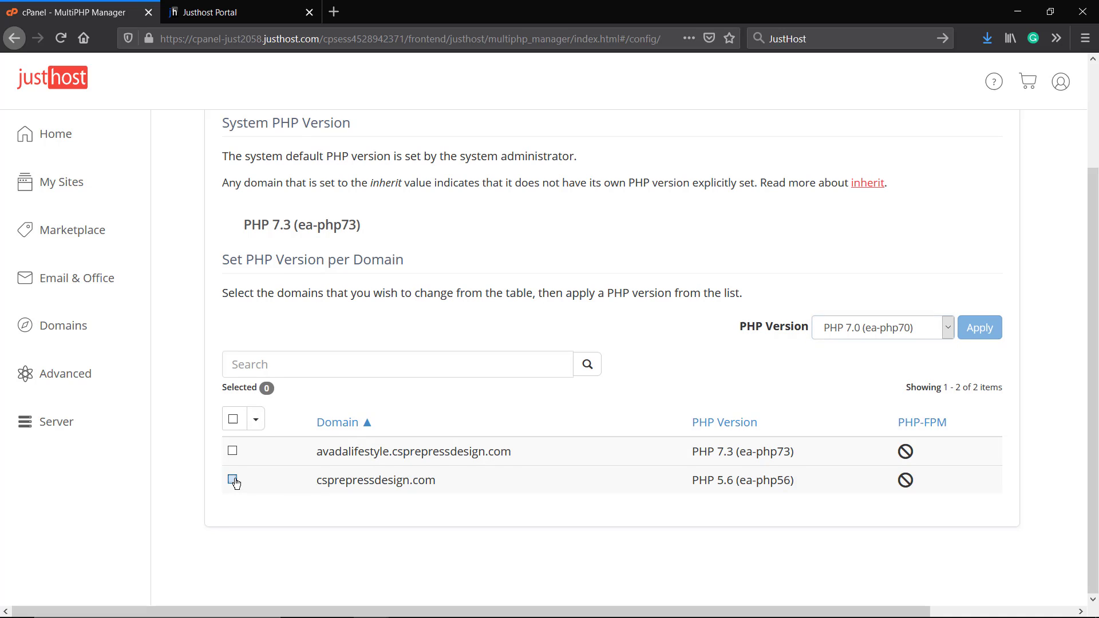
left_click(233, 479)
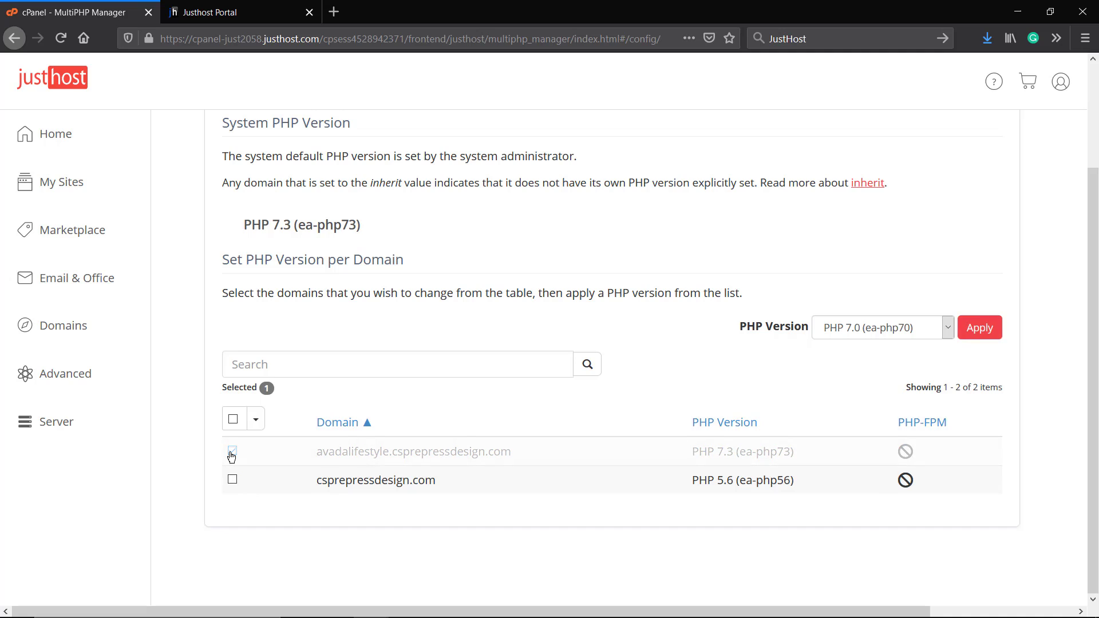
left_click(231, 452)
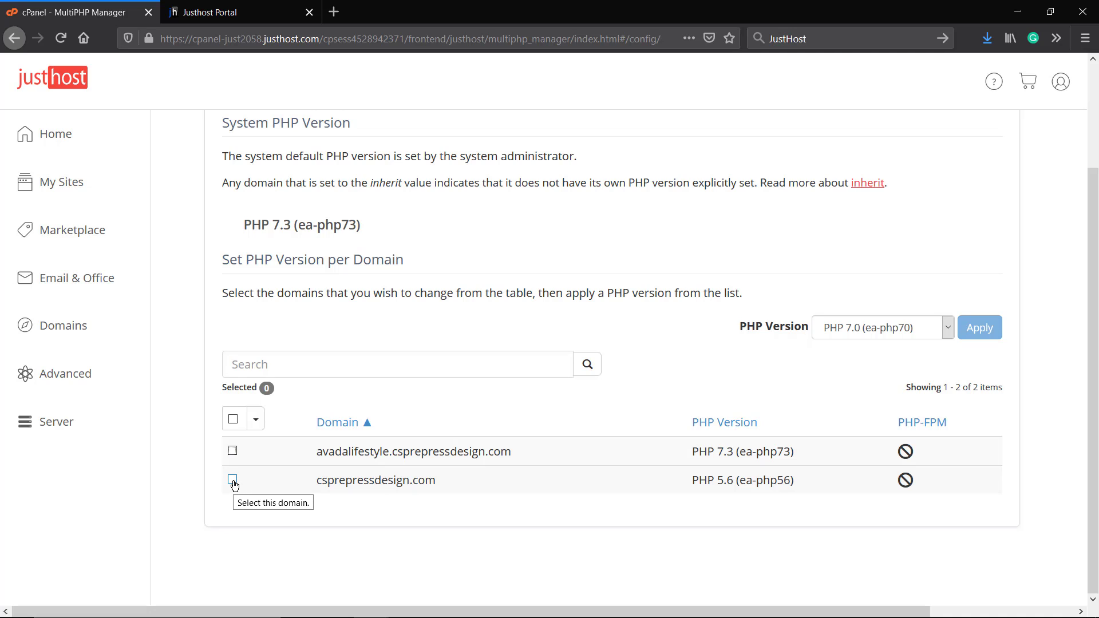
left_click(233, 480)
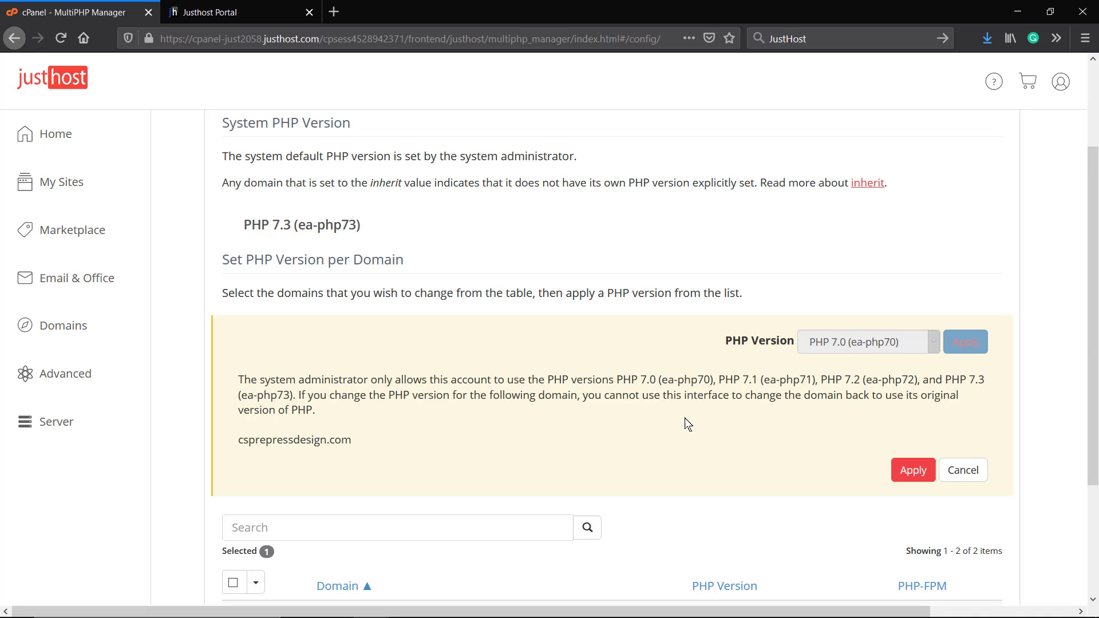
mouse_move(436, 423)
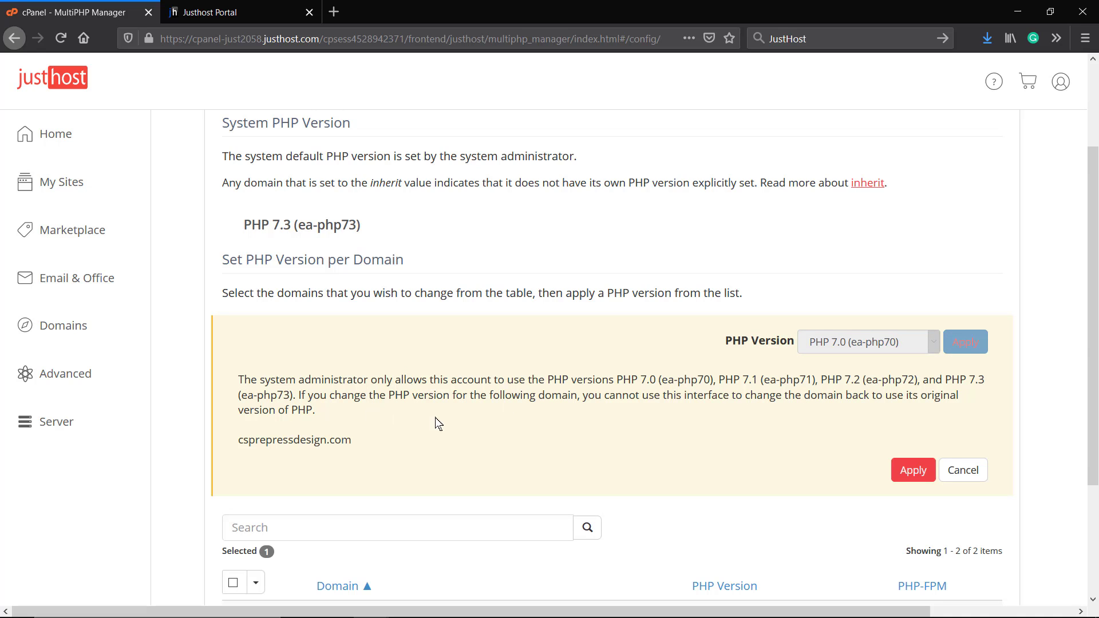
mouse_move(596, 417)
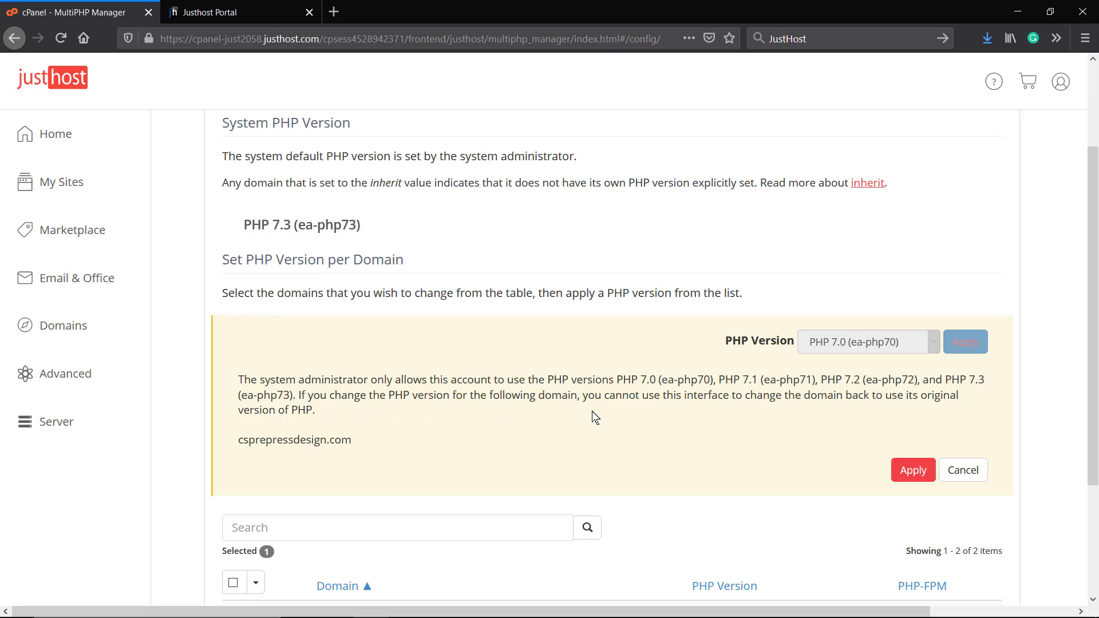
mouse_move(575, 447)
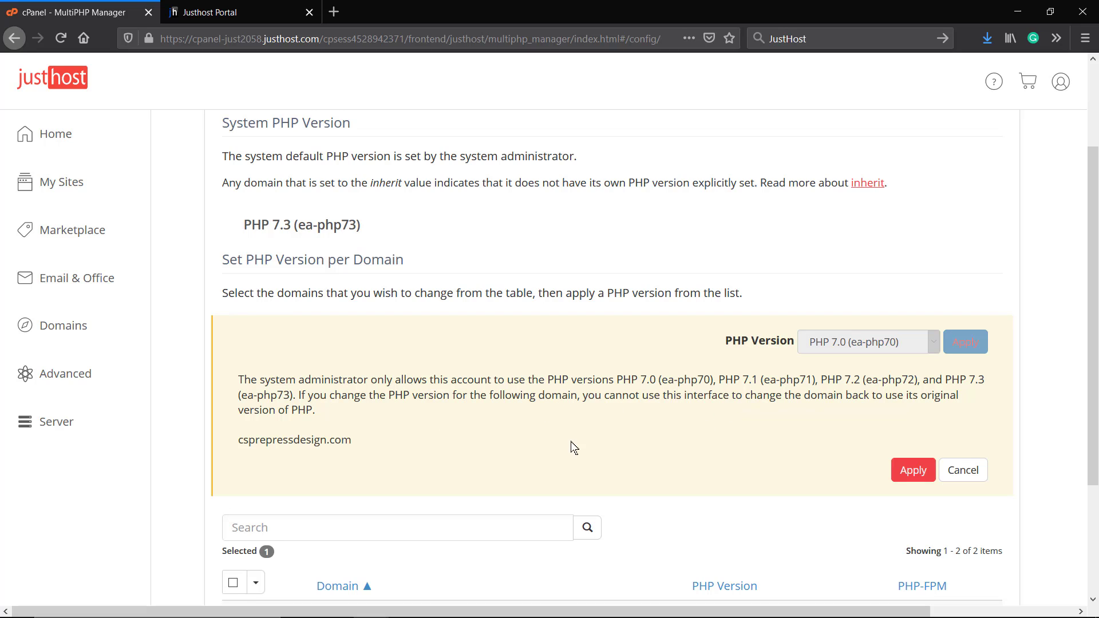
mouse_move(515, 448)
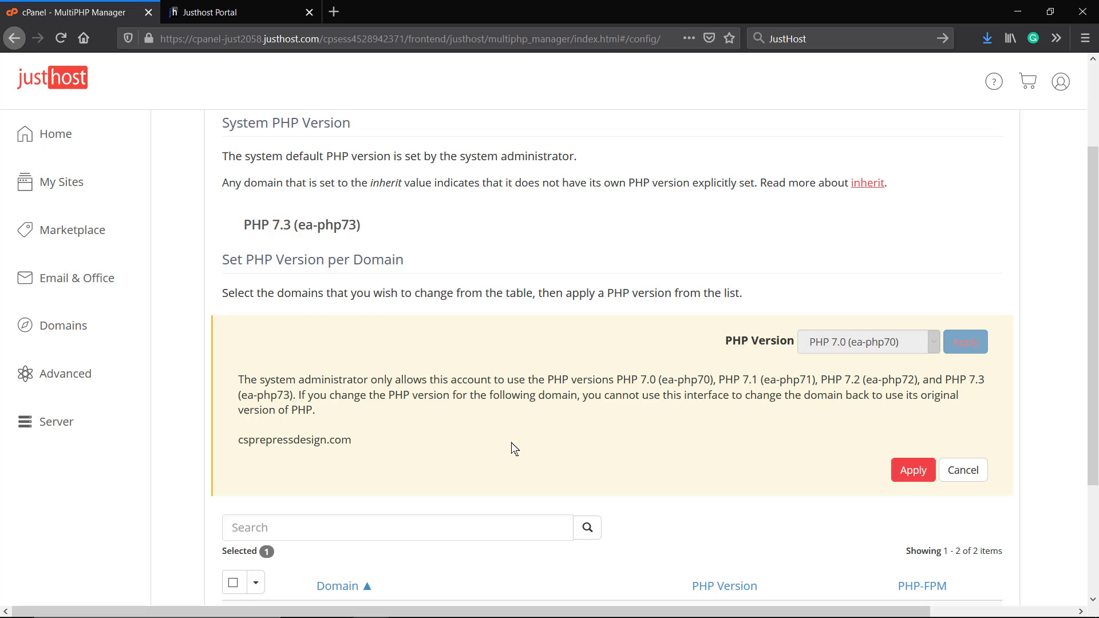
mouse_move(566, 431)
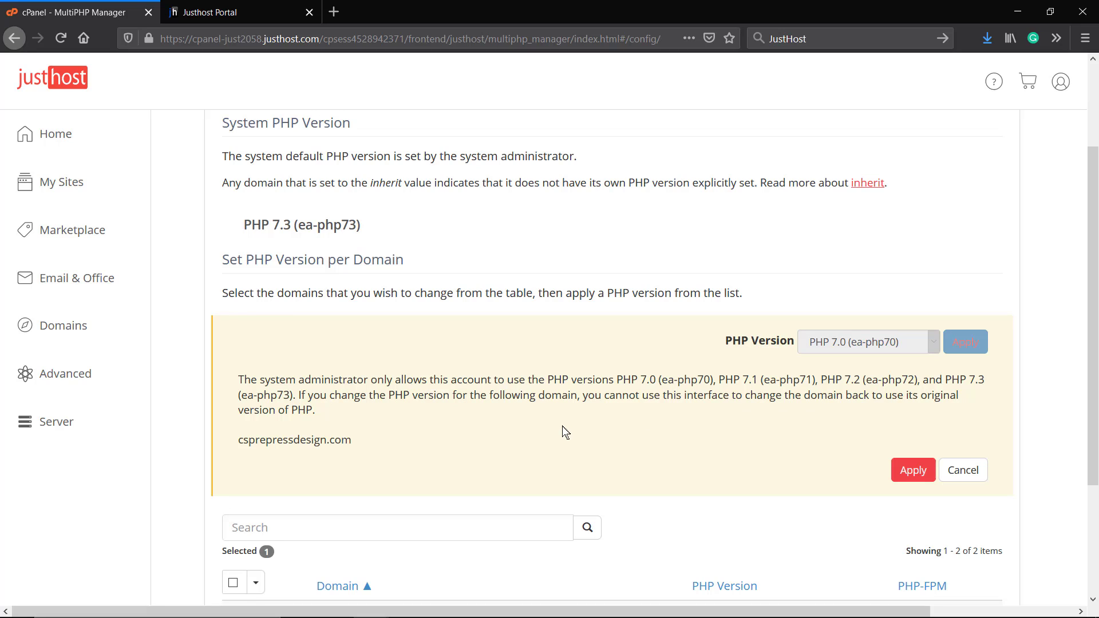
mouse_move(571, 419)
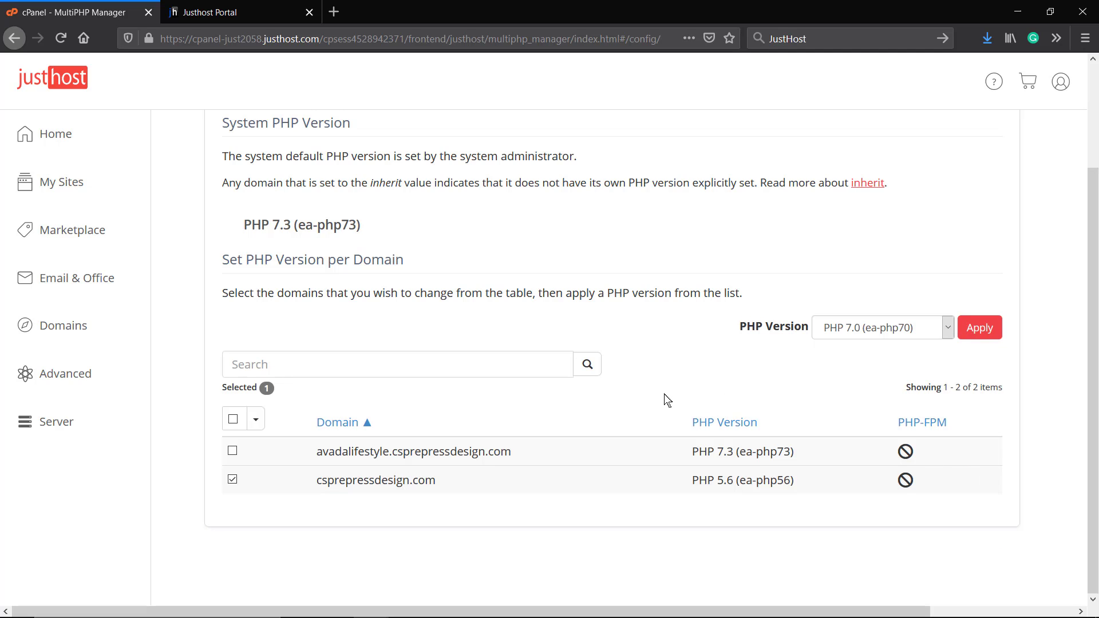
mouse_move(566, 391)
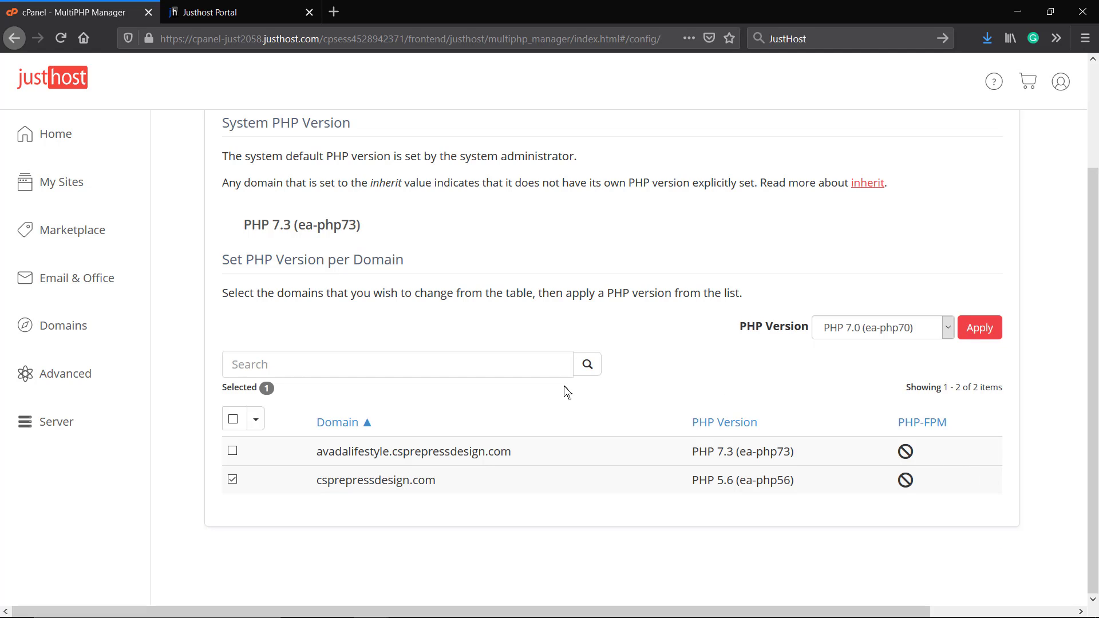
mouse_move(470, 424)
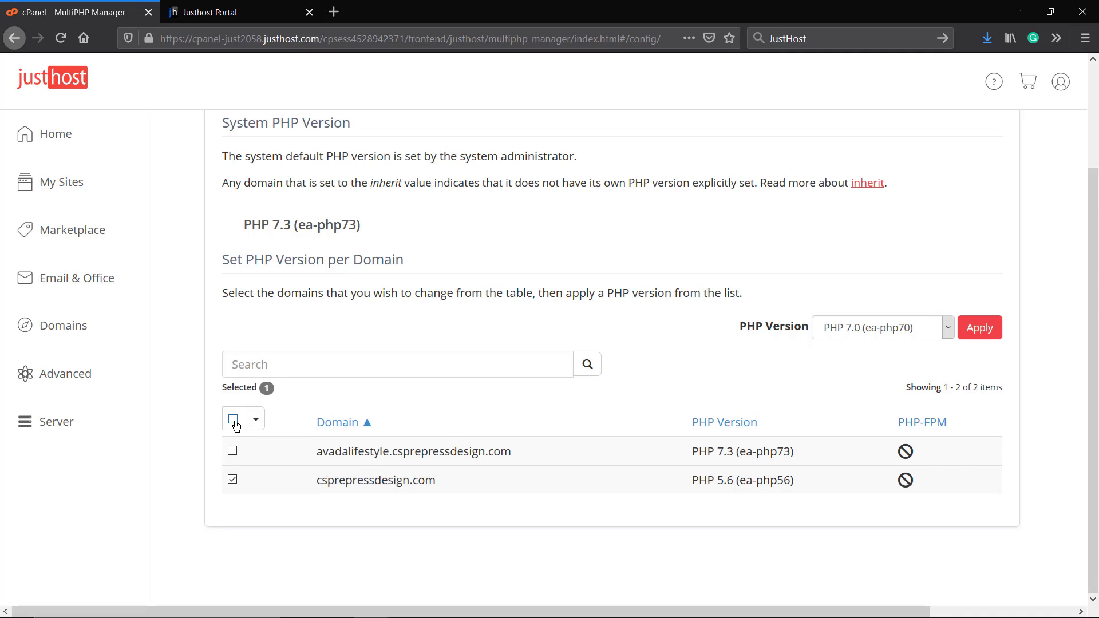
Deselect all domains so csprepressdesign.com stays on PHP 5.6, and return to the top.
left_click(232, 419)
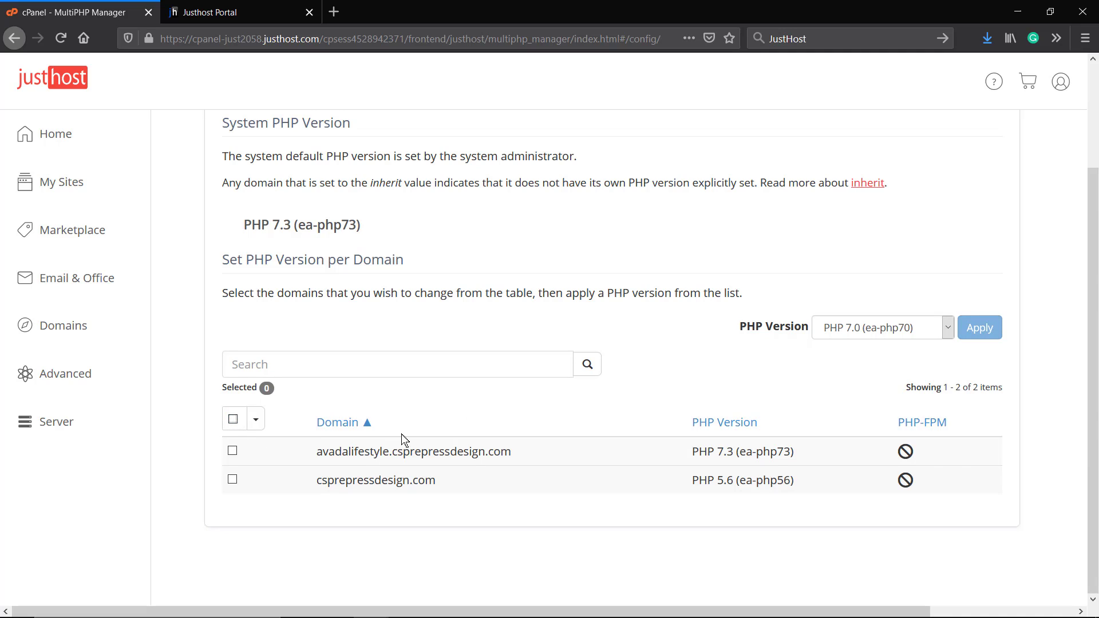
mouse_move(765, 480)
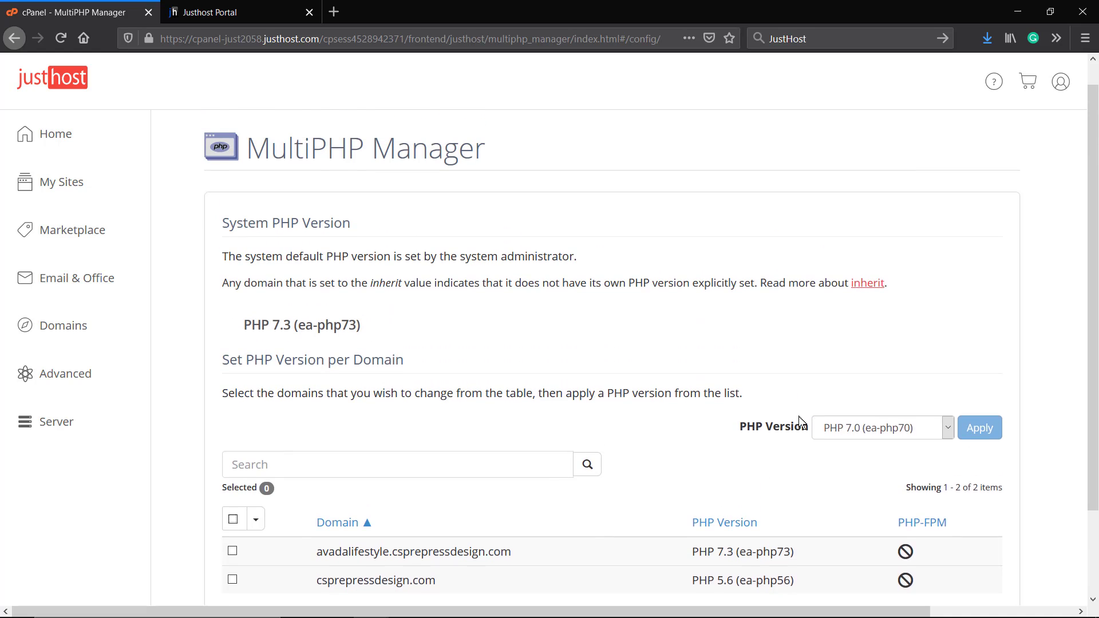
scroll("up", 3)
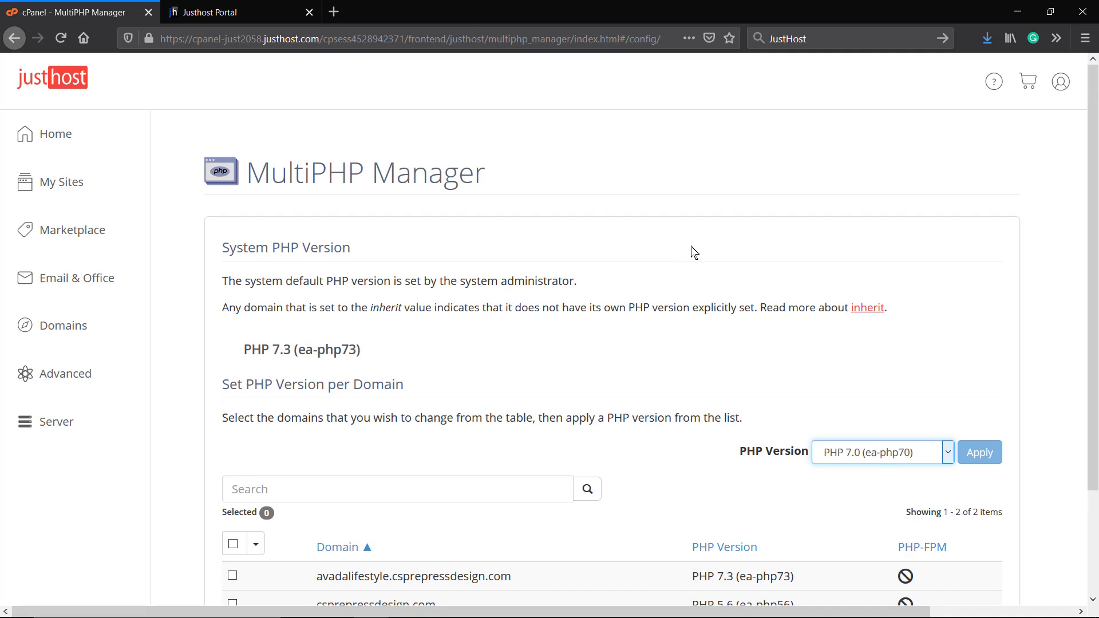
mouse_move(183, 188)
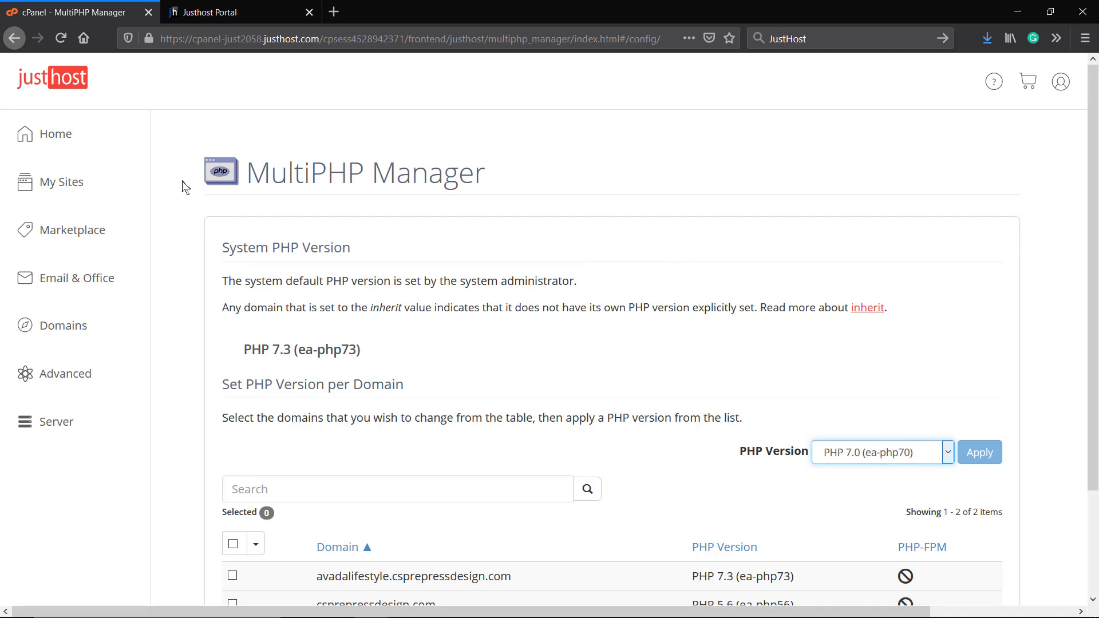
mouse_move(176, 174)
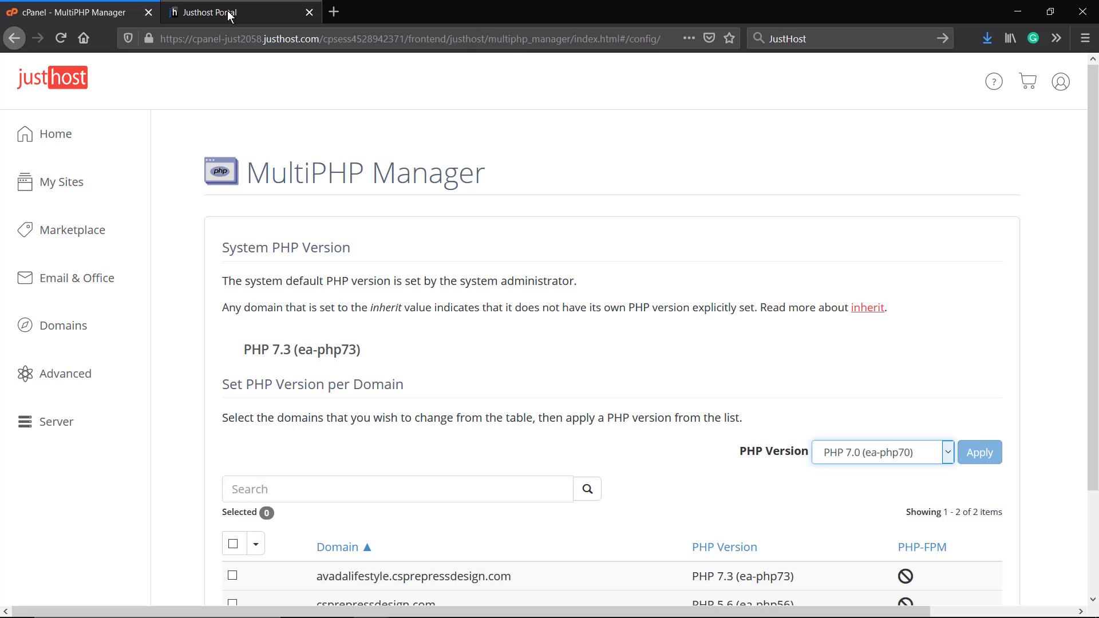
Review wordpress.org/about/requirements recommending PHP 7.3 or greater and browse the WordPress homepage.
left_click(338, 11)
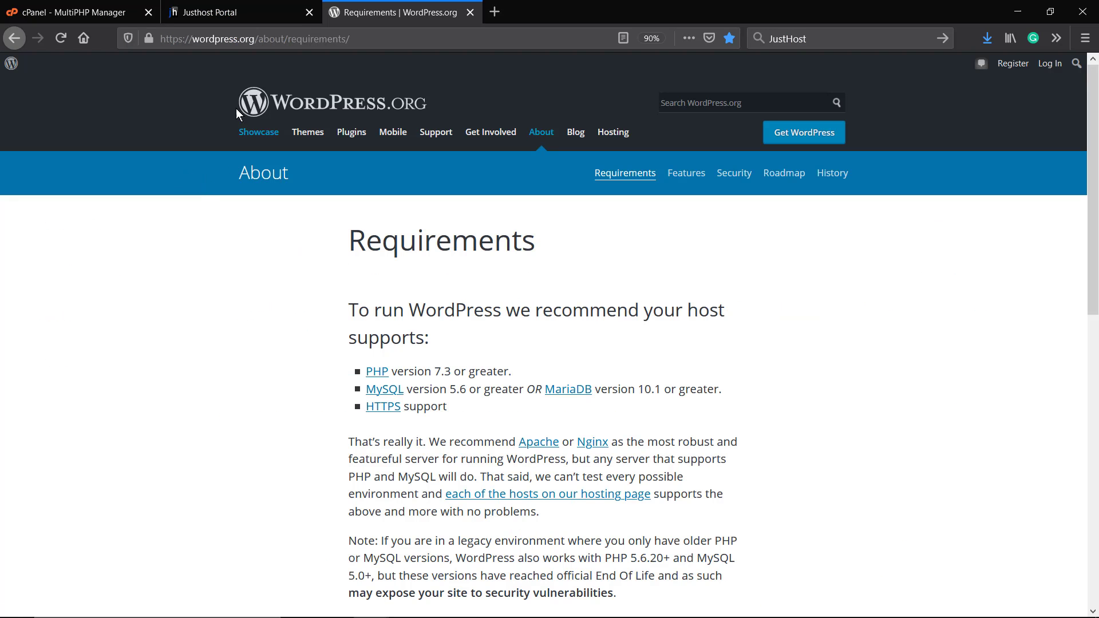
mouse_move(314, 234)
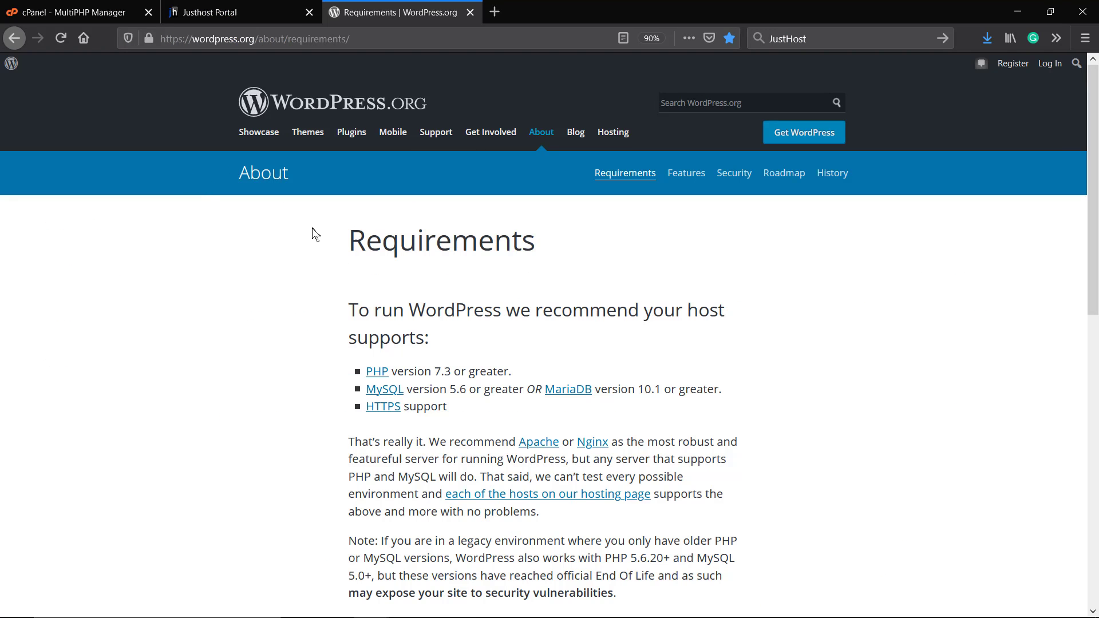
left_click_drag(405, 371, 512, 371)
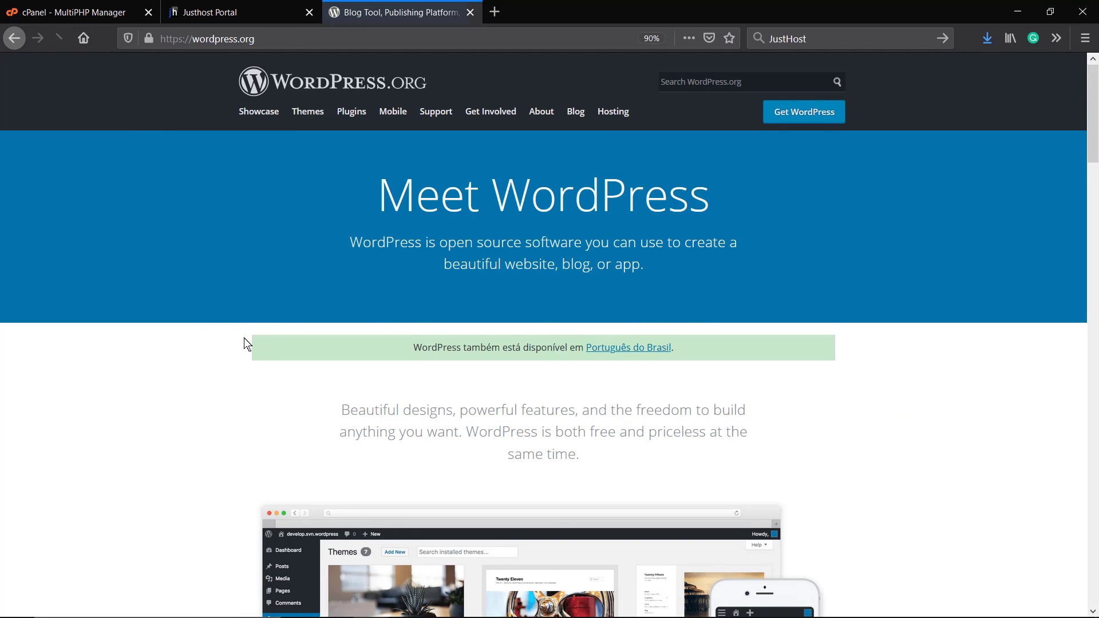
scroll("down", 3)
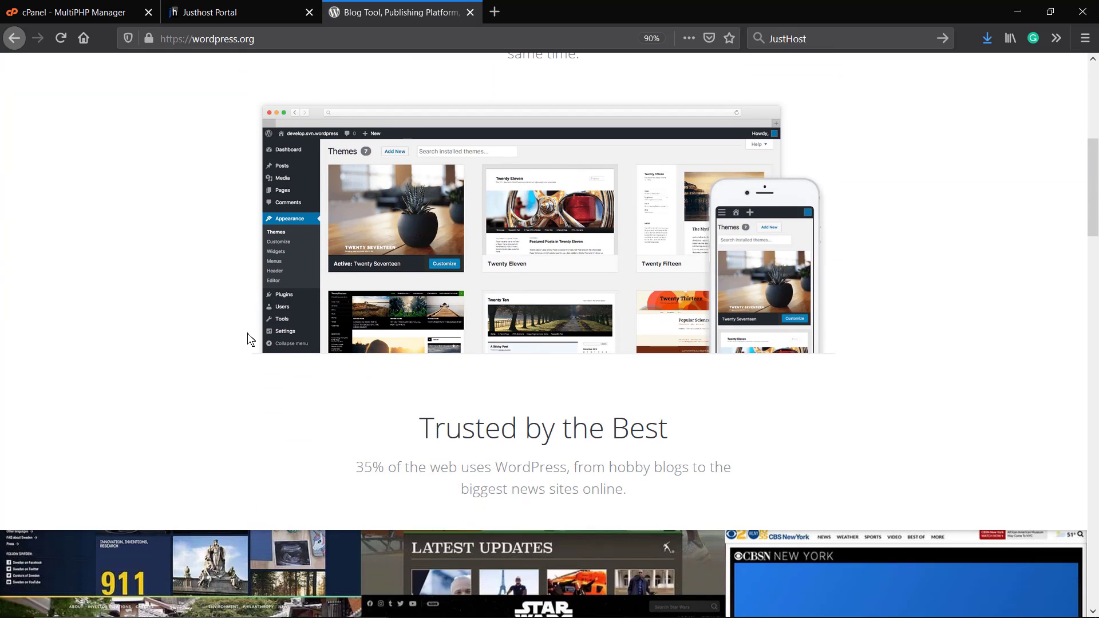
scroll("down", 3)
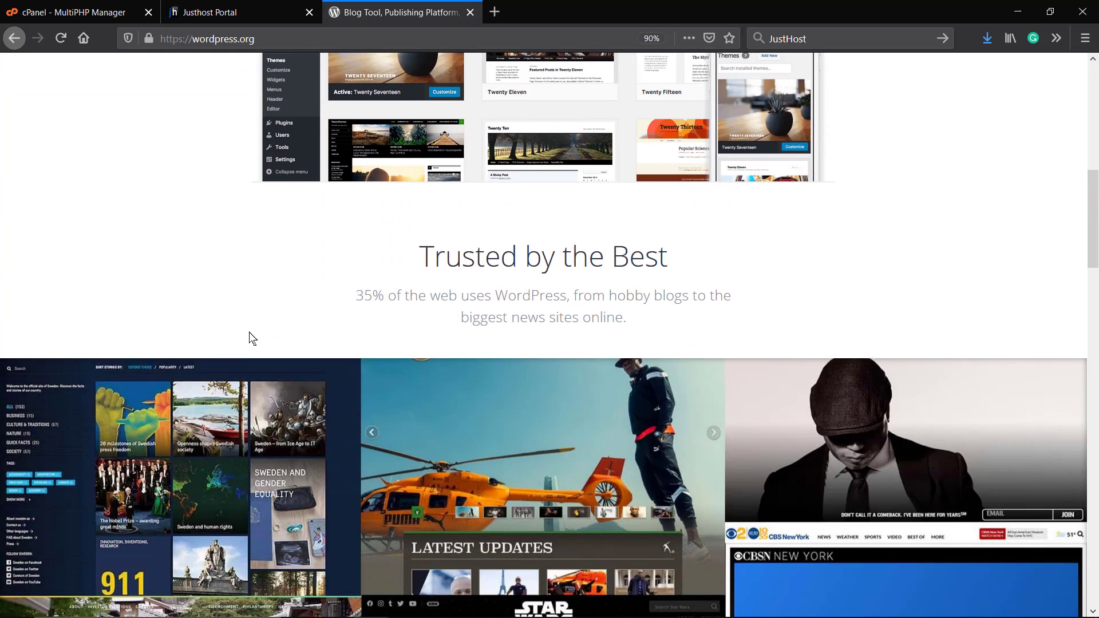
scroll("down", 3)
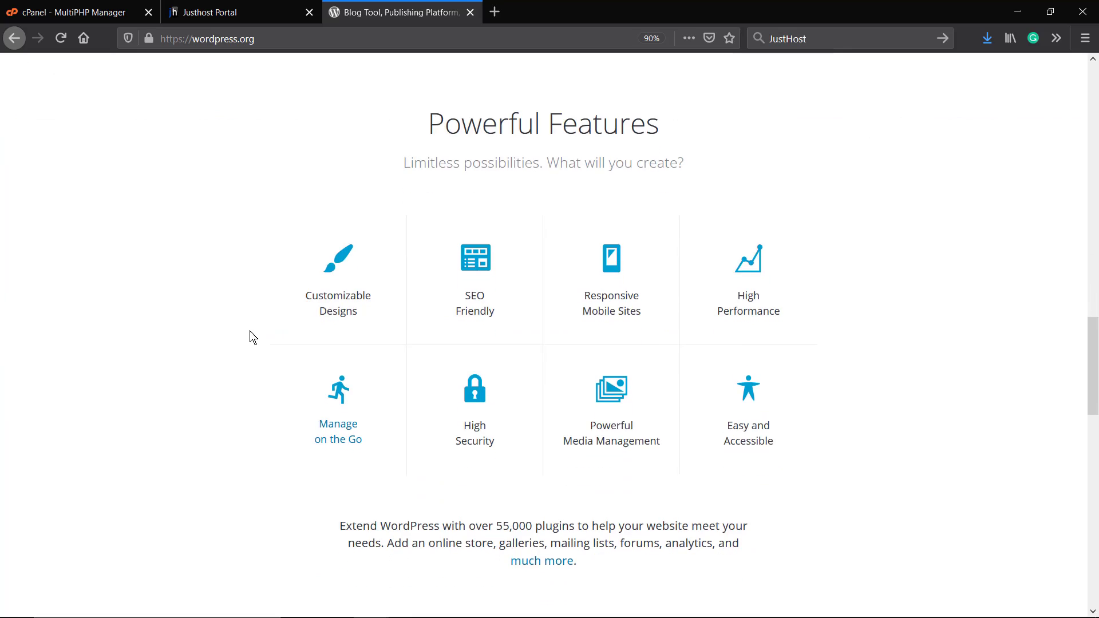
scroll("down", 3)
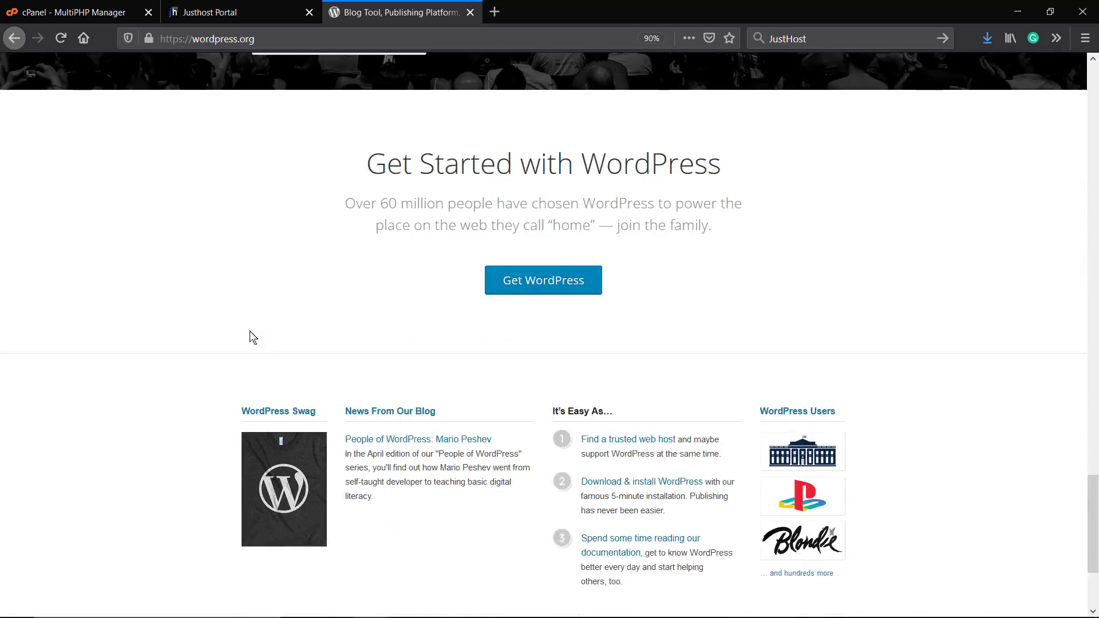
scroll("up", 3)
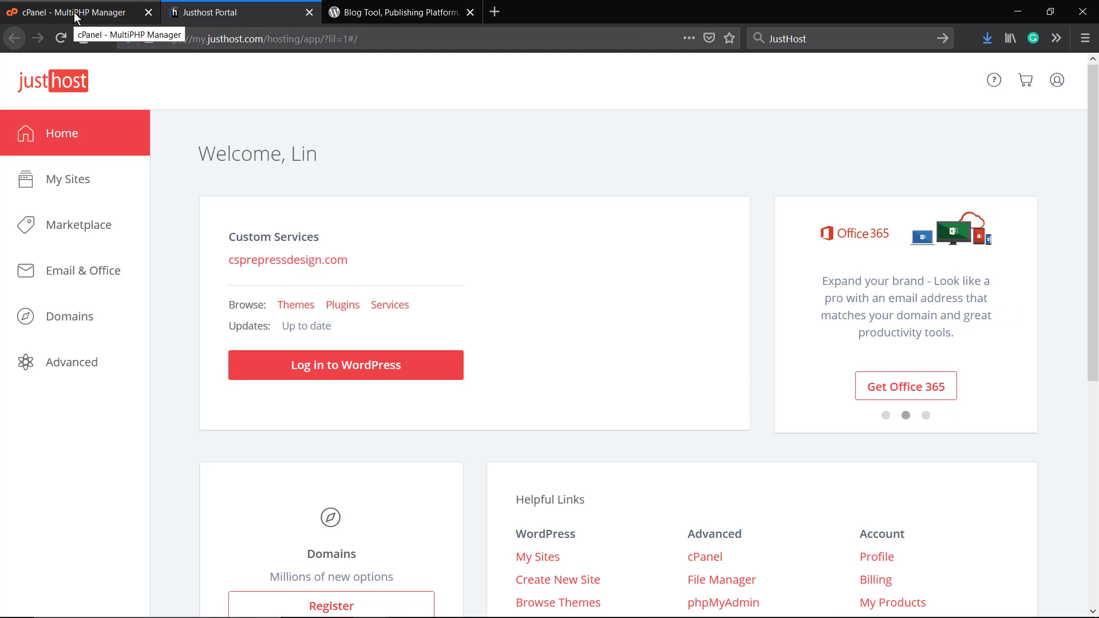
Switch back to the cPanel MultiPHP Manager tab.
left_click(69, 12)
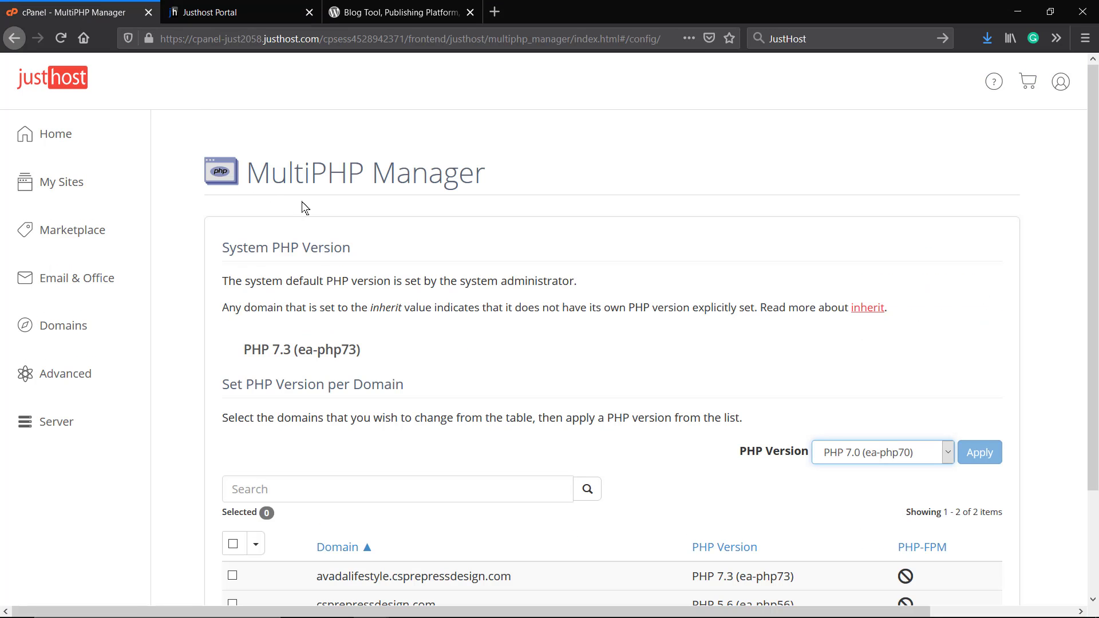
mouse_move(318, 210)
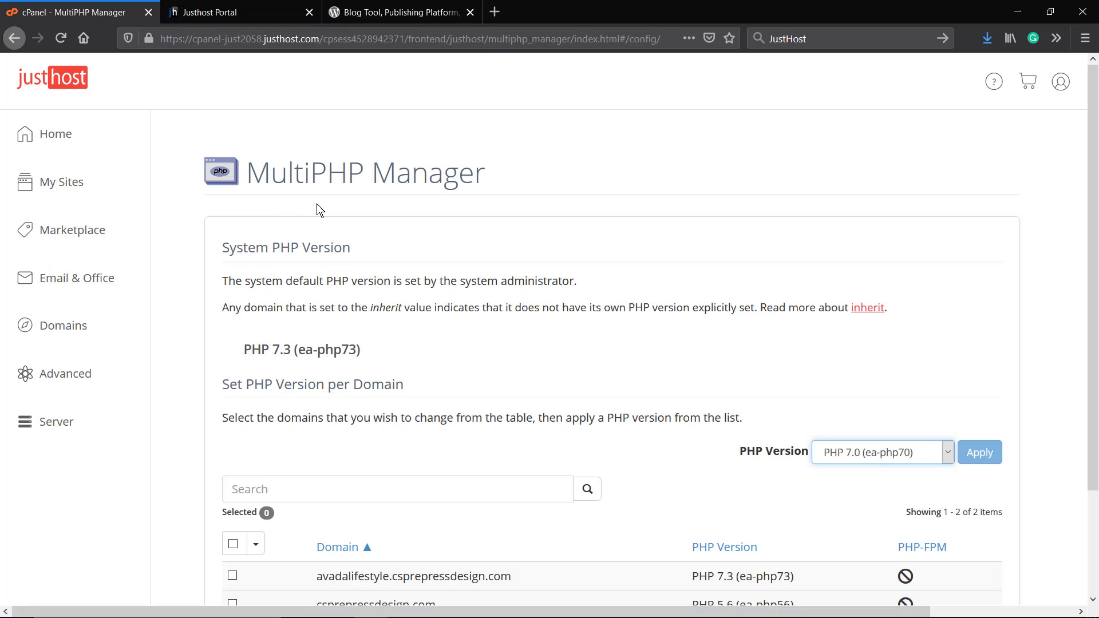
mouse_move(407, 197)
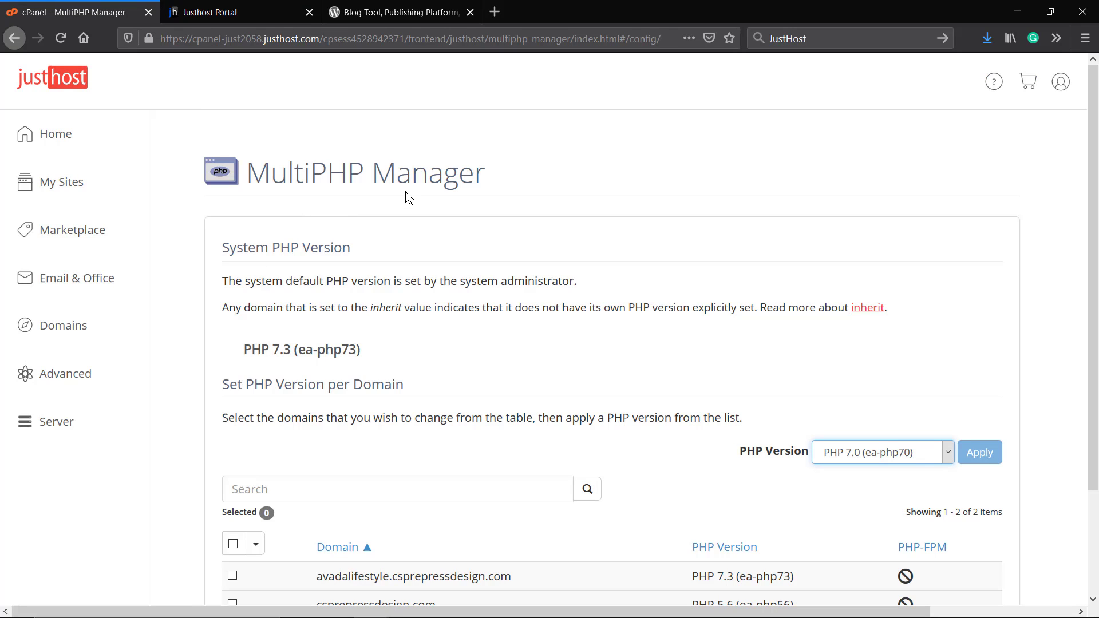